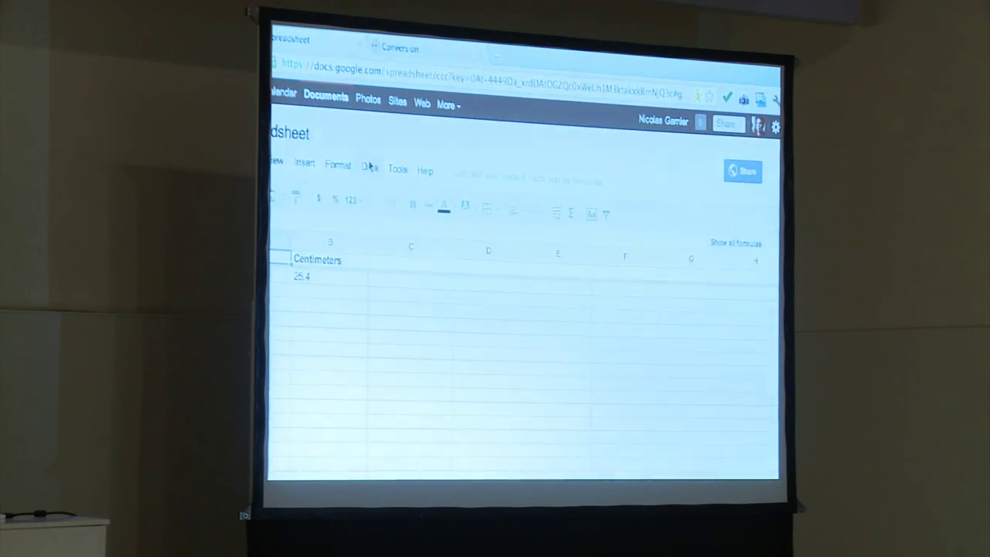
Reveal the Tools menu's scripting options over the Centimeters sheet
{"action": "left_click", "coordinate": [382, 163]}
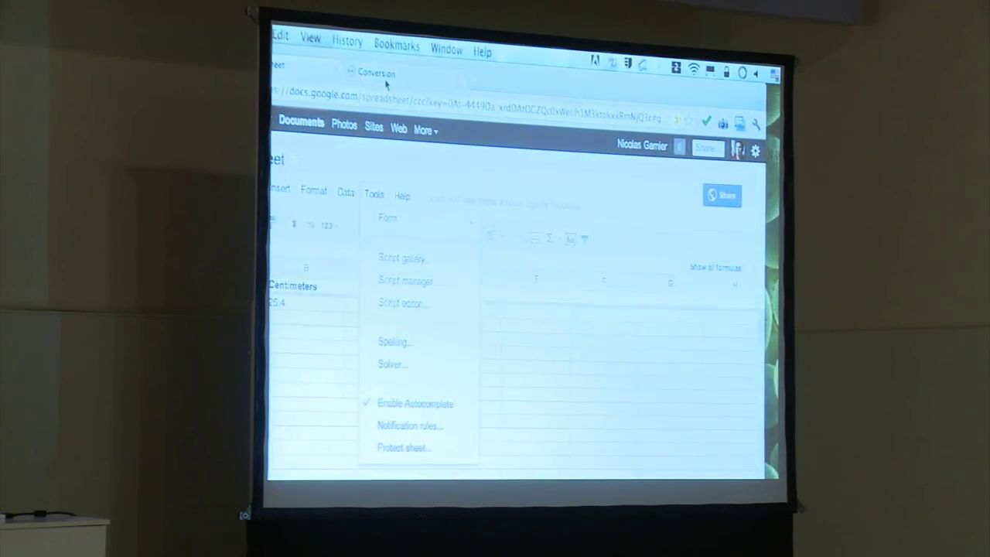
{"action": "left_click", "coordinate": [402, 303]}
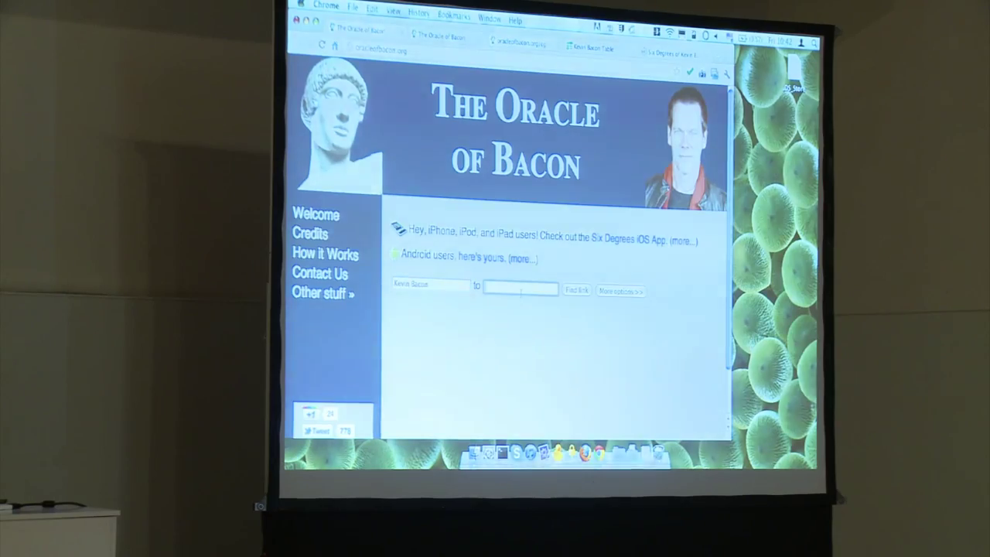
Enter Kevin Spacey as the second actor and search for his link to Kevin Bacon
{"action": "type", "text": "kevin"}
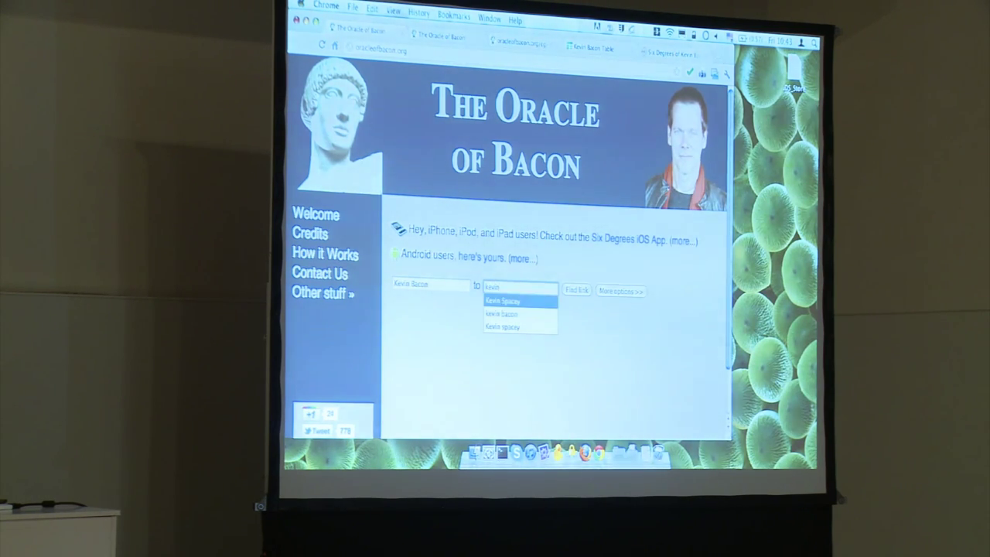
{"action": "left_click", "coordinate": [503, 301]}
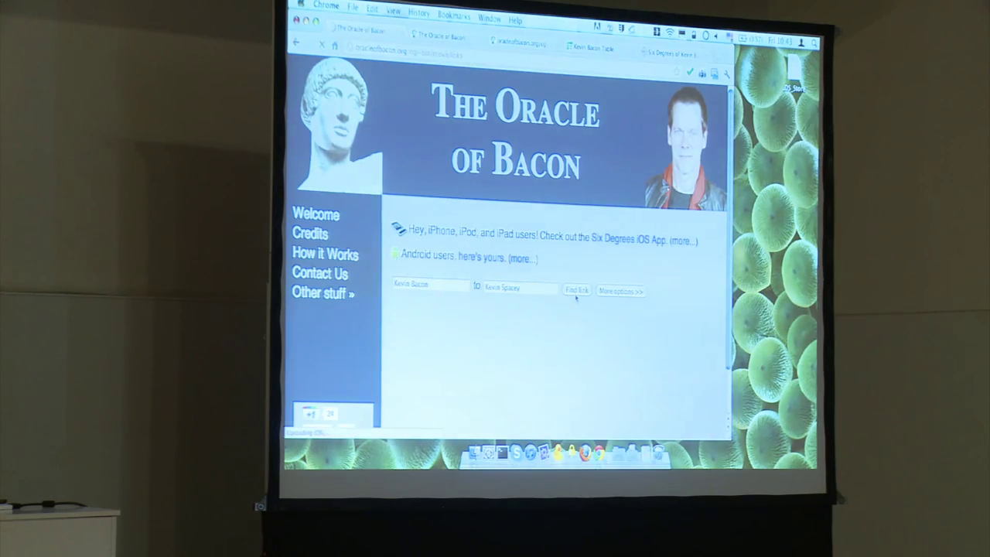
{"action": "left_click", "coordinate": [577, 290]}
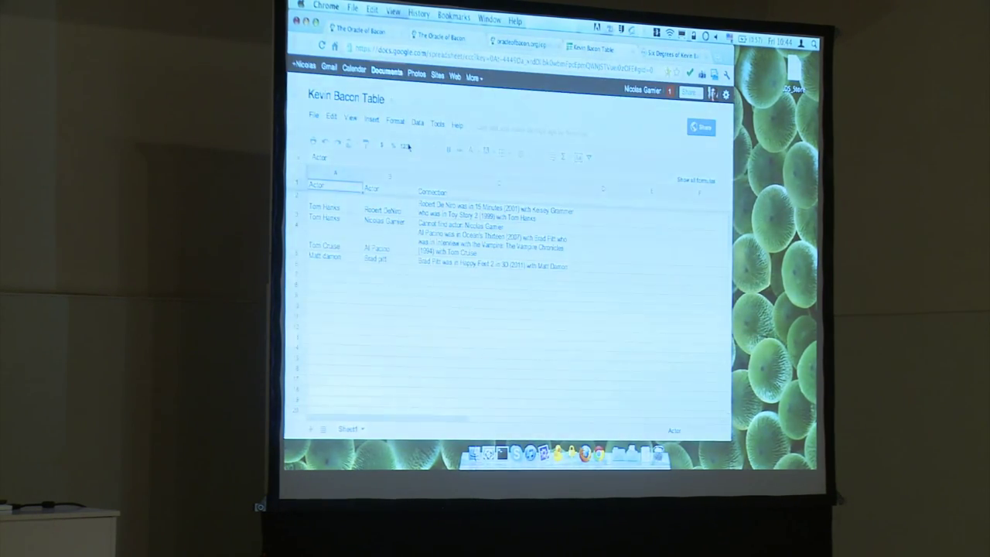
{"action": "left_click", "coordinate": [334, 268]}
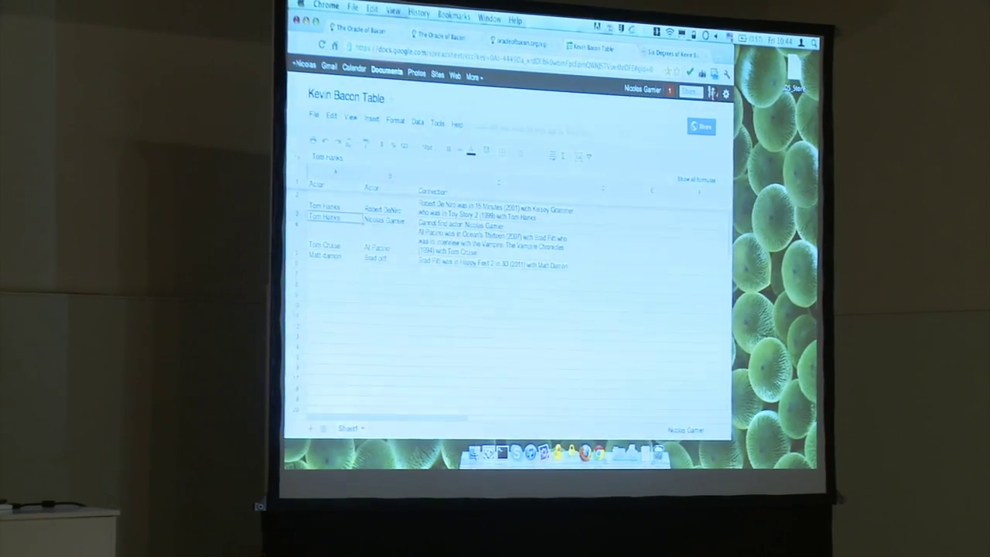
{"action": "left_click", "coordinate": [381, 209]}
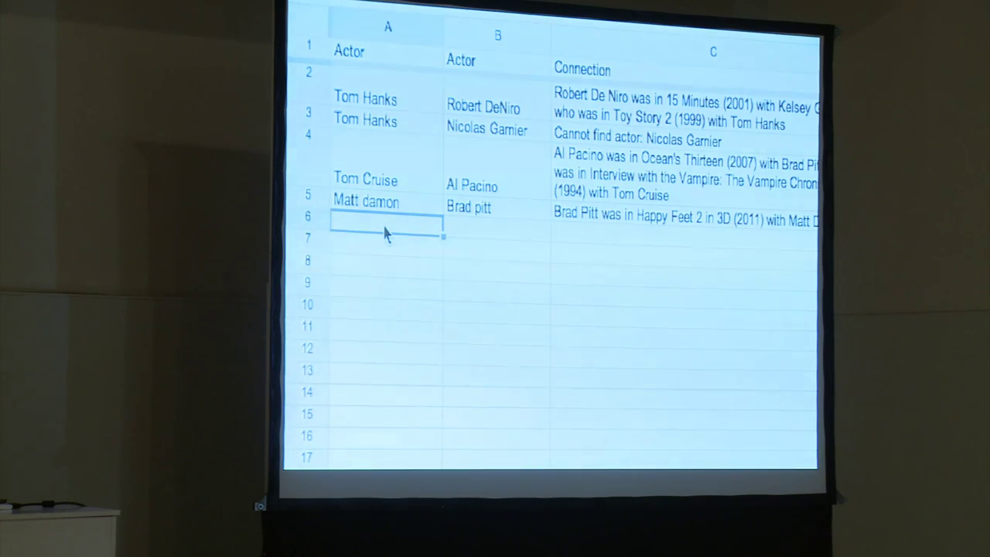
Enter Antonio Banderas and start typing his pair, Javier Bardem, in the table
{"action": "type", "text": "Actor"}
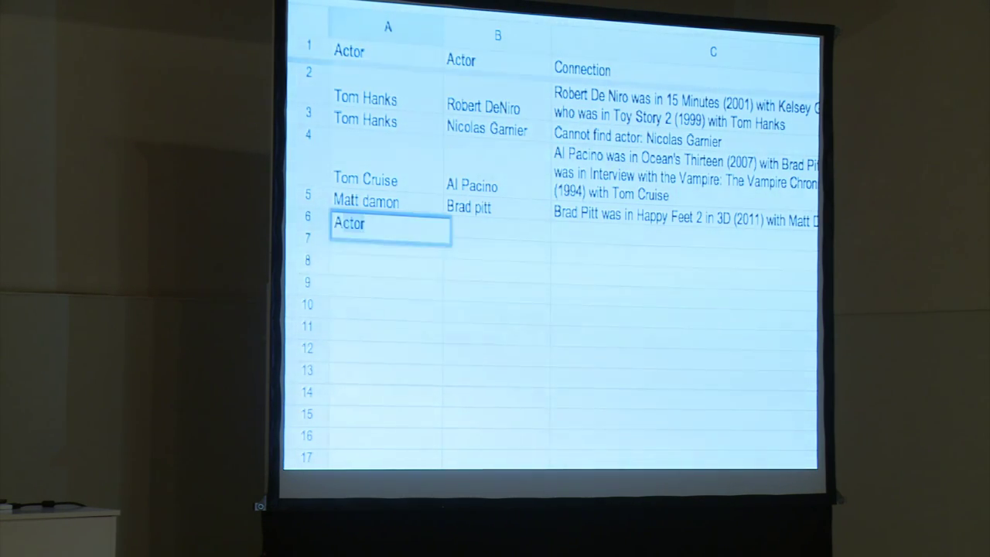
{"action": "type", "text": "Antonio"}
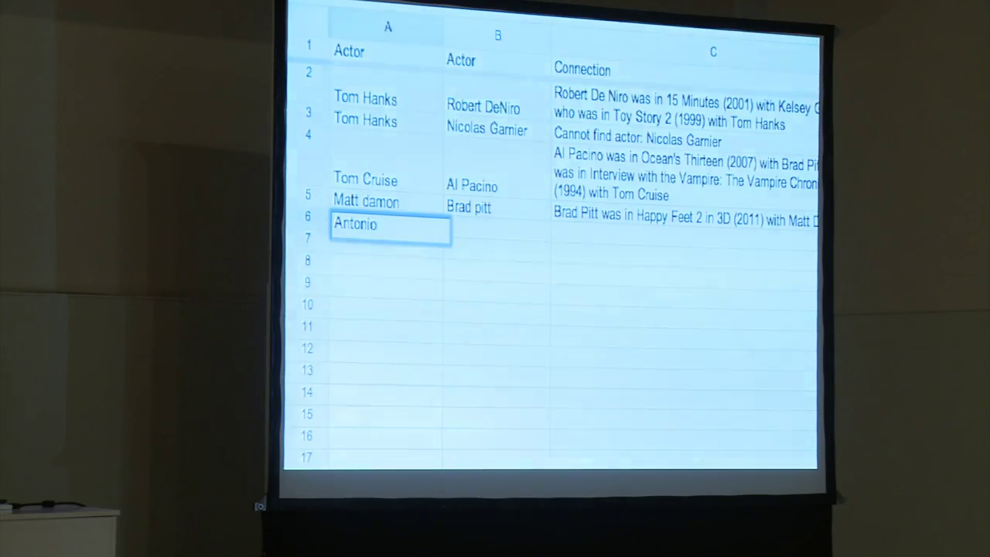
{"action": "type", "text": "Banderas"}
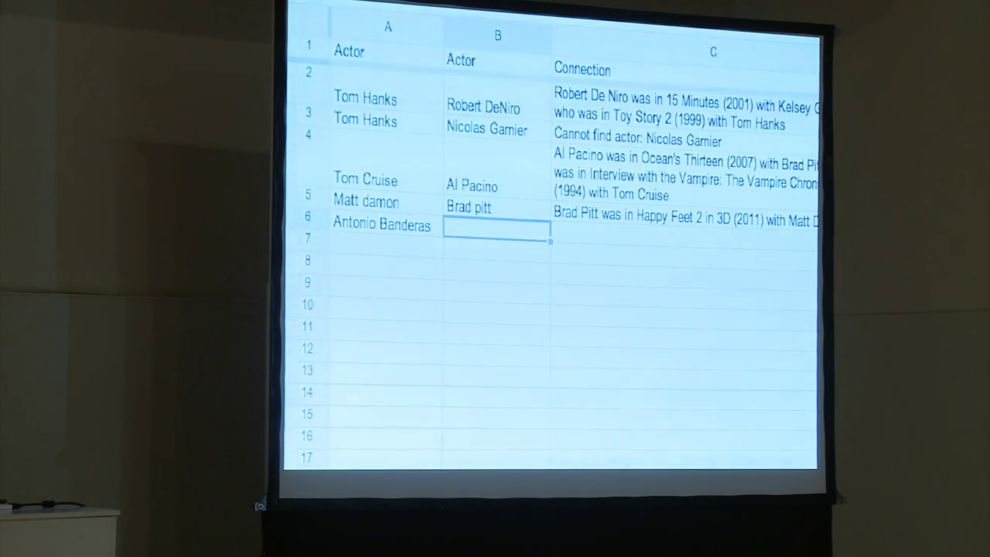
{"action": "type", "text": "Xabier"}
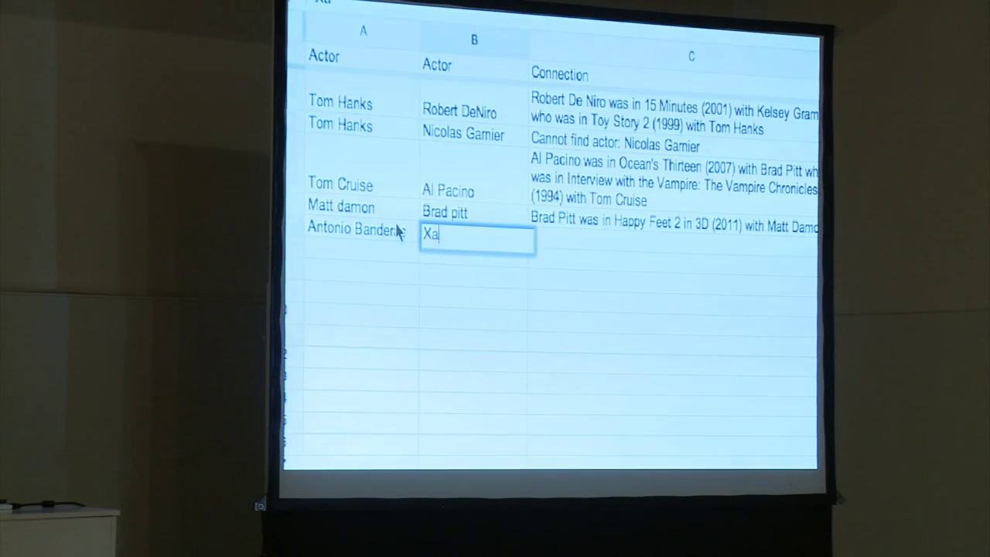
{"action": "type", "text": "vier B"}
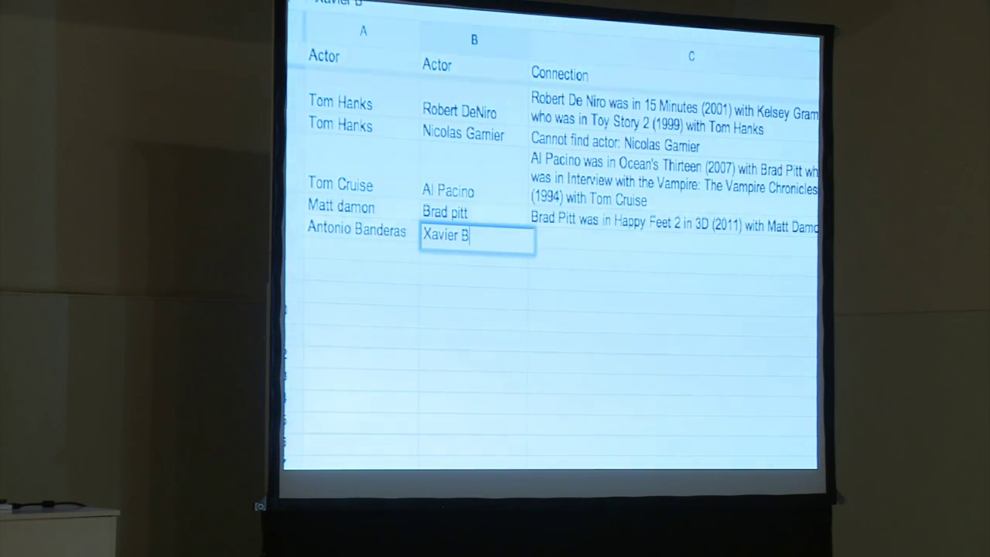
{"action": "type", "text": "atem"}
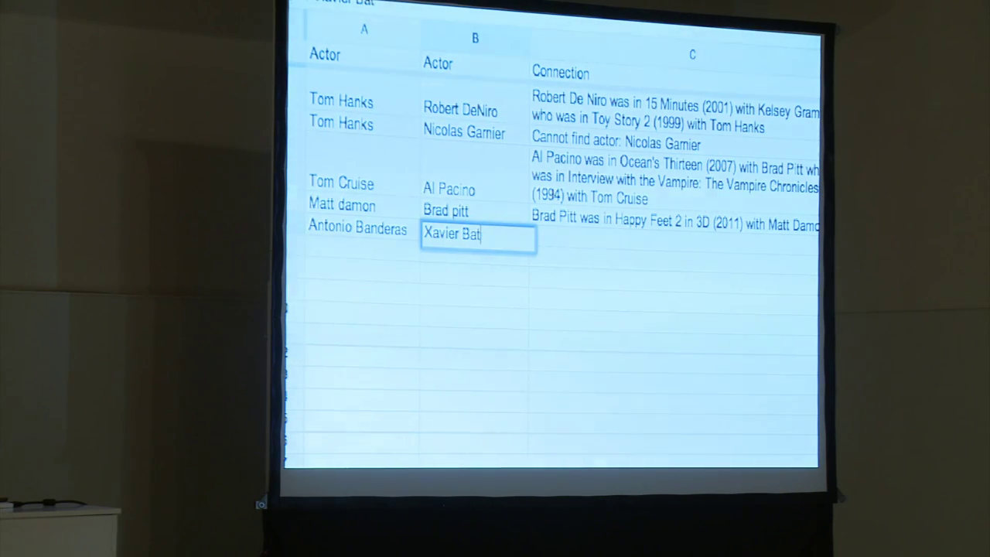
Commit the corrected name Javier Bardem and check the computed connection
{"action": "type", "text": "r"}
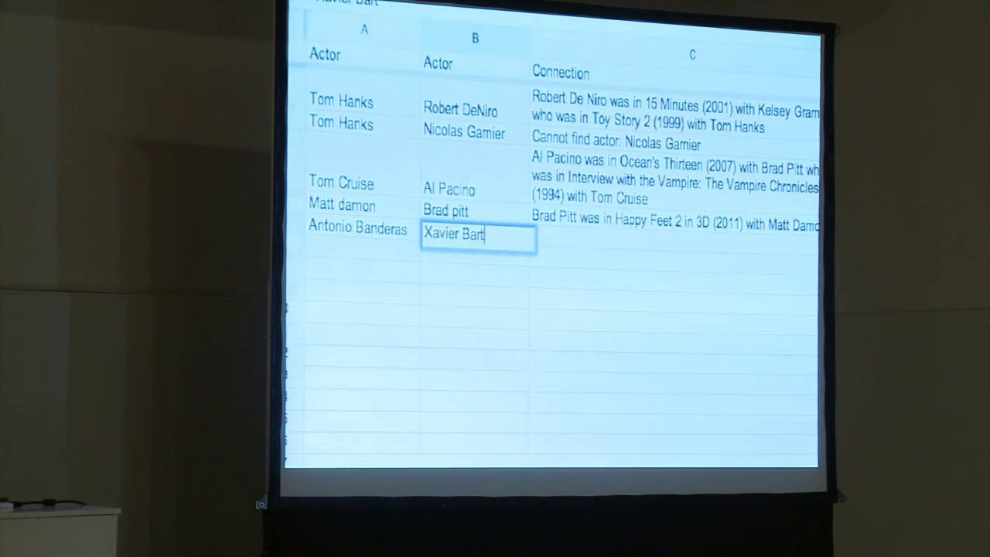
{"action": "type", "text": "em"}
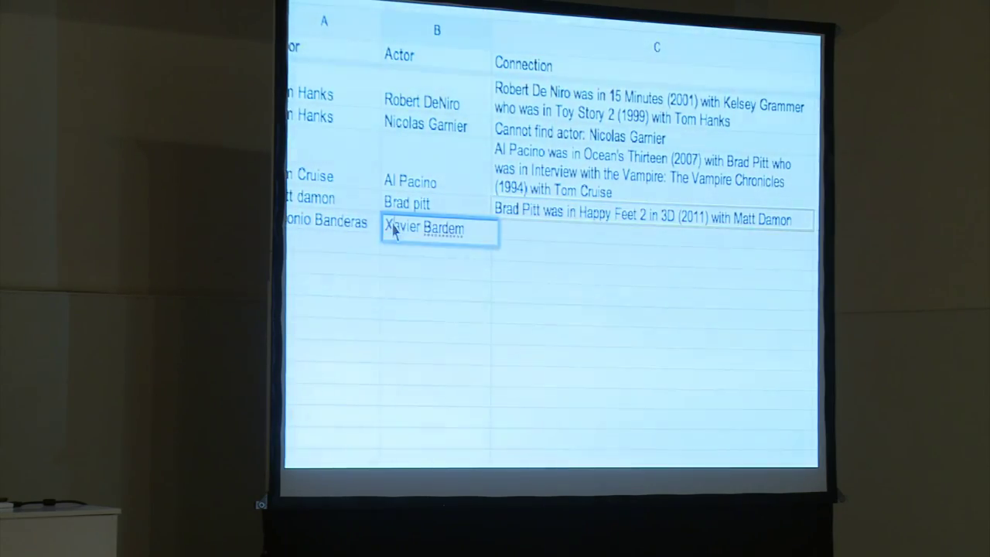
{"action": "key", "text": "Return"}
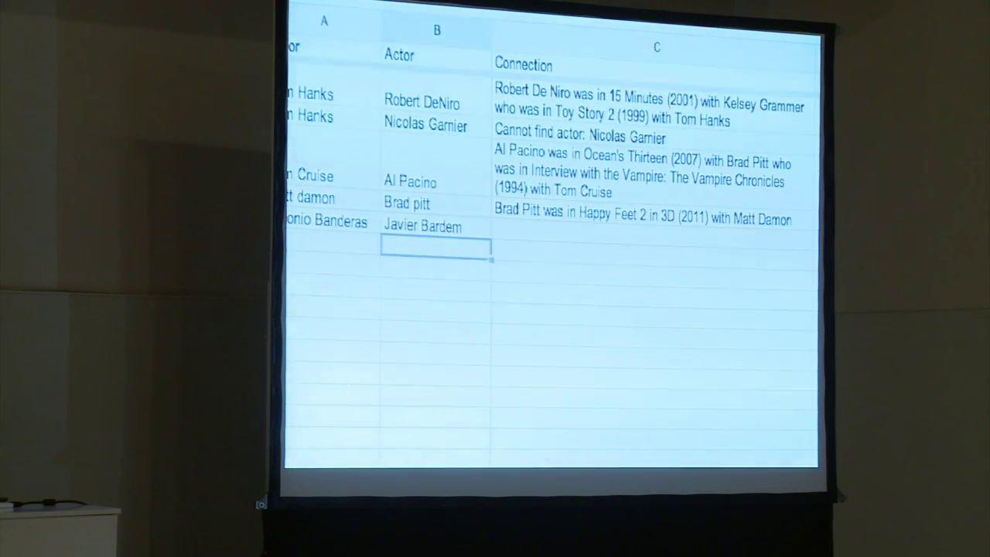
{"action": "left_click", "coordinate": [649, 214]}
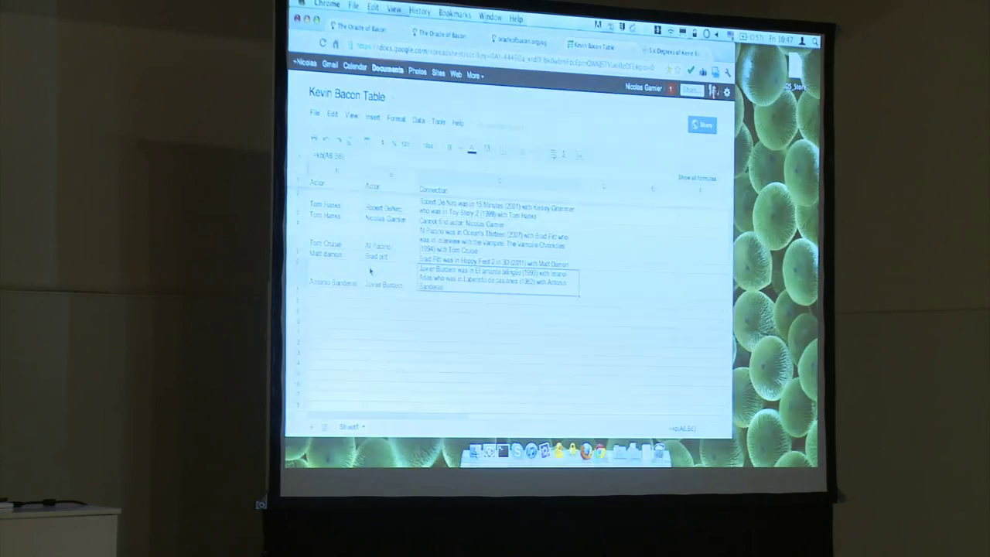
Switch to the Savings Calculator spreadsheet tab in Chrome
{"action": "left_click", "coordinate": [359, 30]}
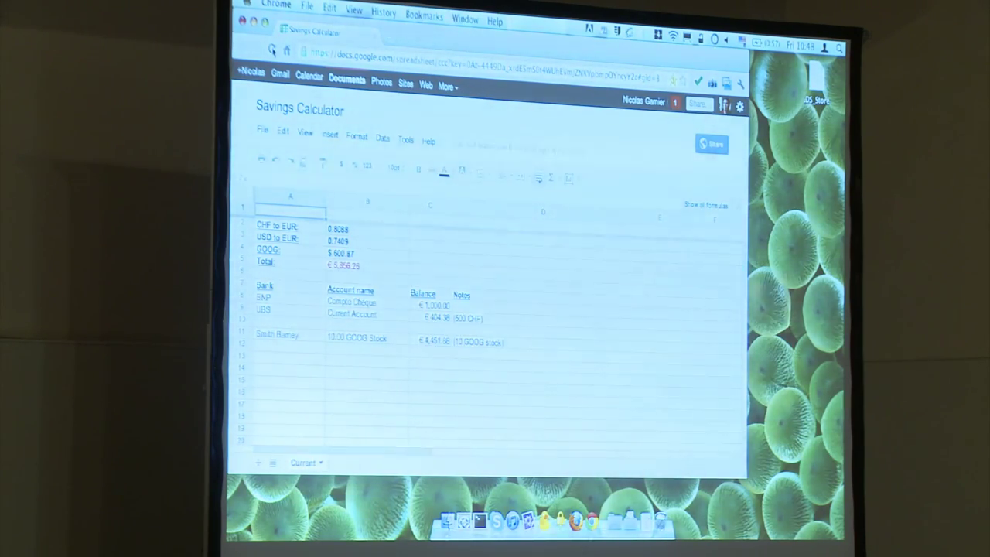
Select B2:B4 holding the CHF and USD rates and GOOG price
{"action": "left_click", "coordinate": [430, 259]}
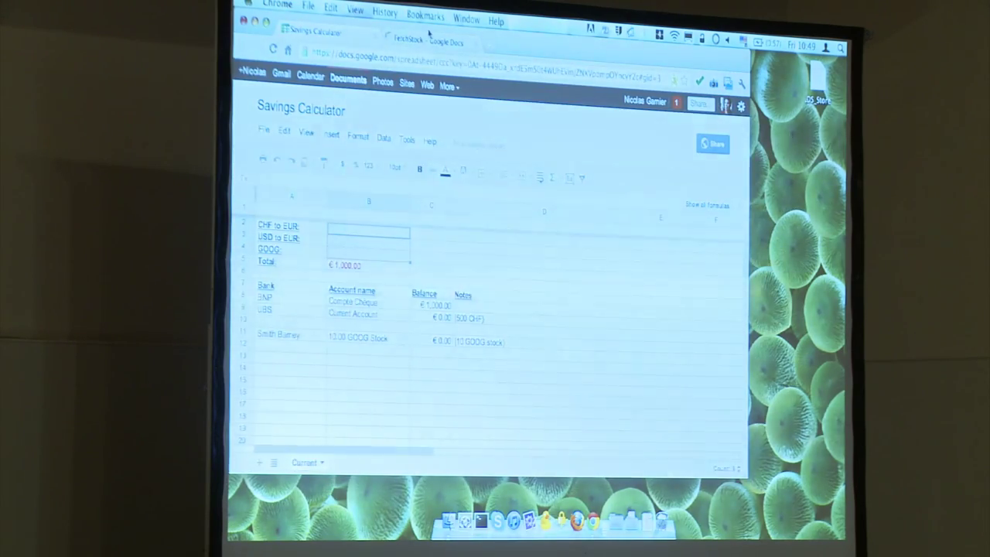
Run getStock from the FetchStock script to refill rates and GOOG price
{"action": "left_click", "coordinate": [421, 41]}
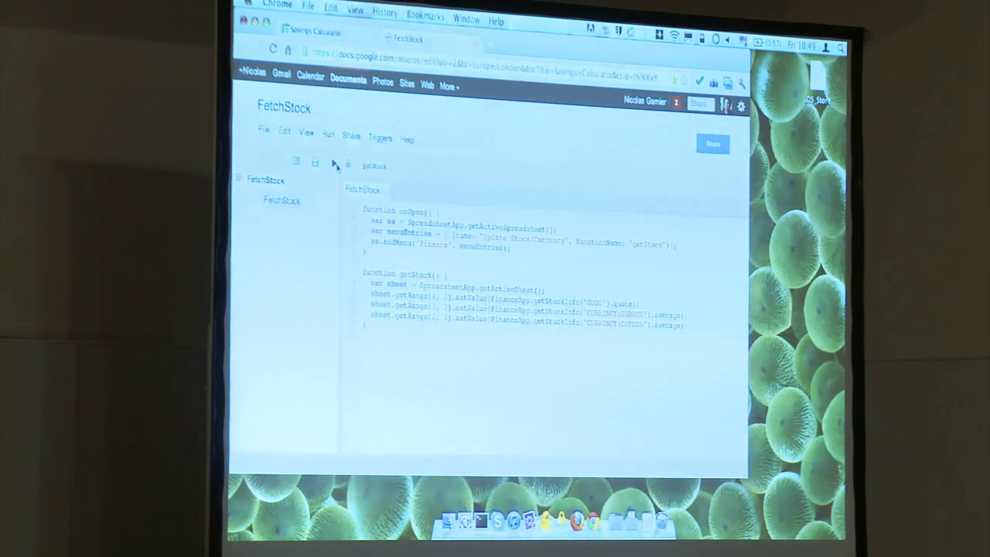
{"action": "left_click", "coordinate": [310, 34]}
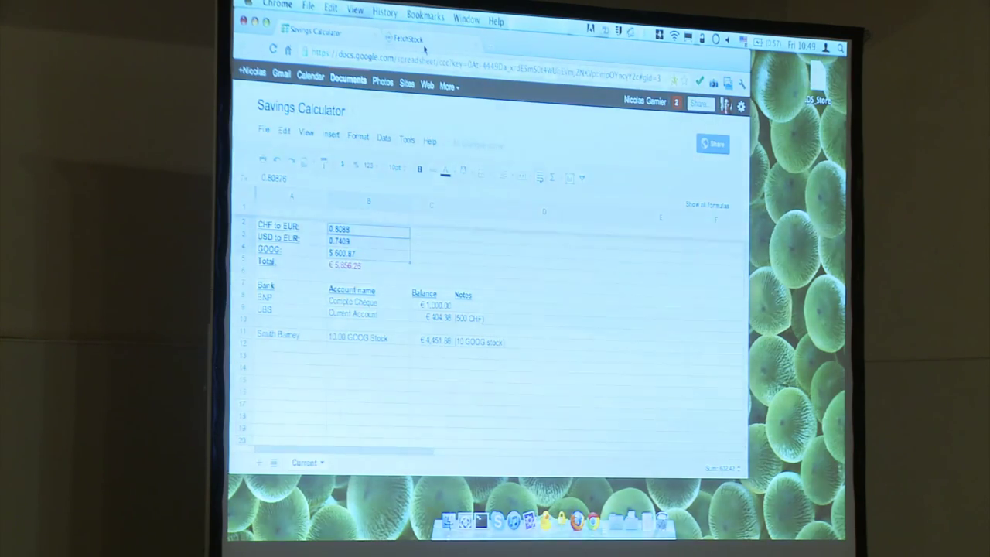
{"action": "left_click", "coordinate": [406, 39]}
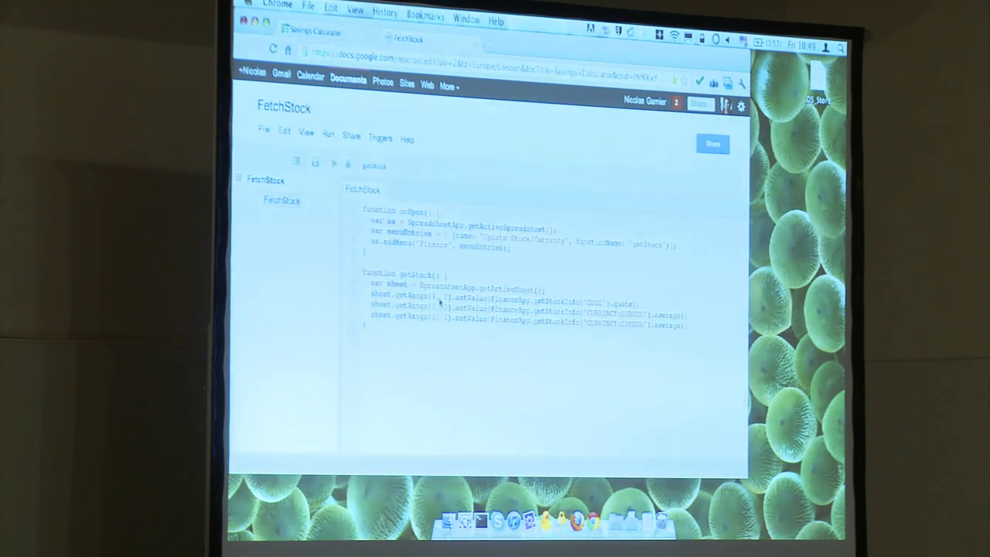
{"action": "mouse_move", "coordinate": [532, 305]}
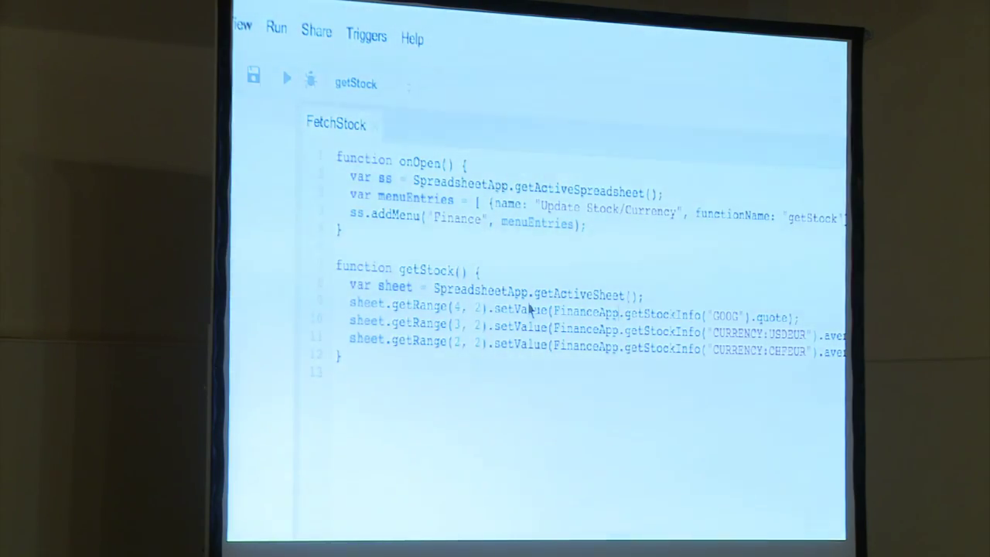
{"action": "left_click", "coordinate": [475, 209]}
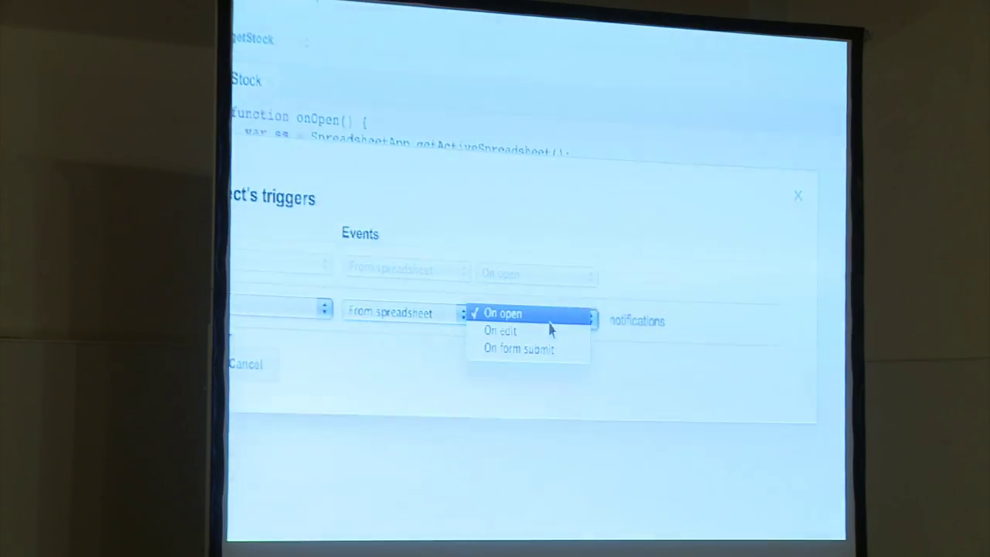
{"action": "mouse_move", "coordinate": [518, 334]}
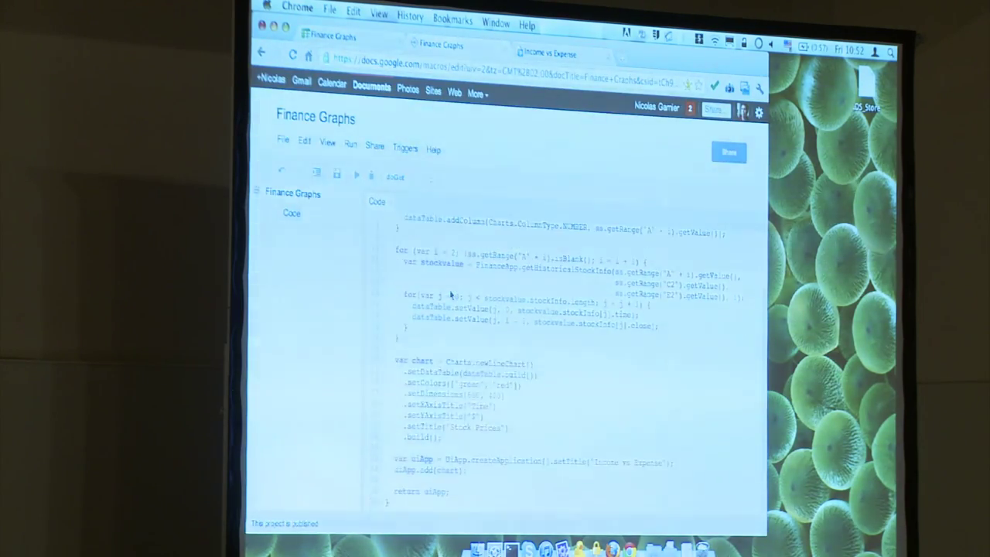
Scroll through the Finance Graphs project code and browse the Edit menu
{"action": "scroll", "scroll_direction": "up", "scroll_amount": 3}
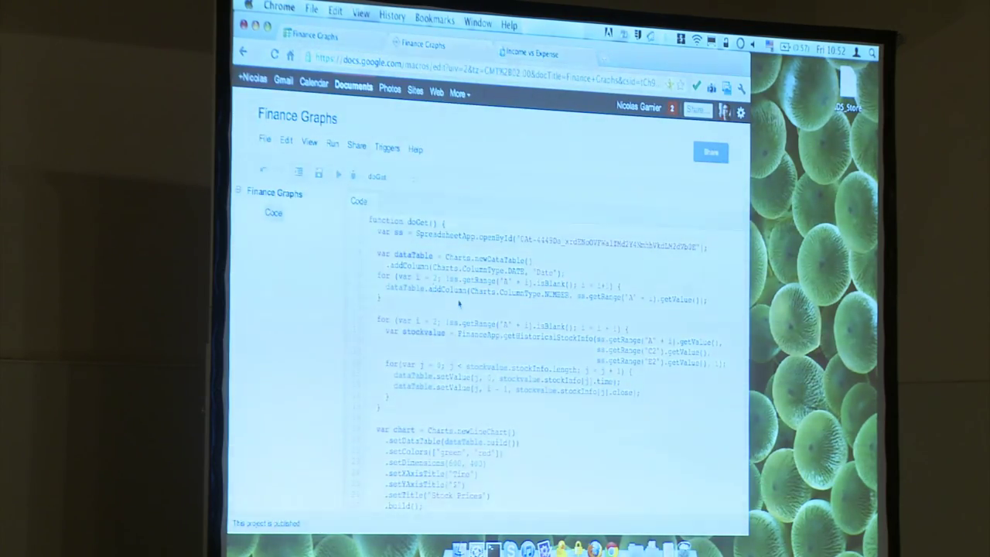
{"action": "scroll", "scroll_direction": "down", "scroll_amount": 3}
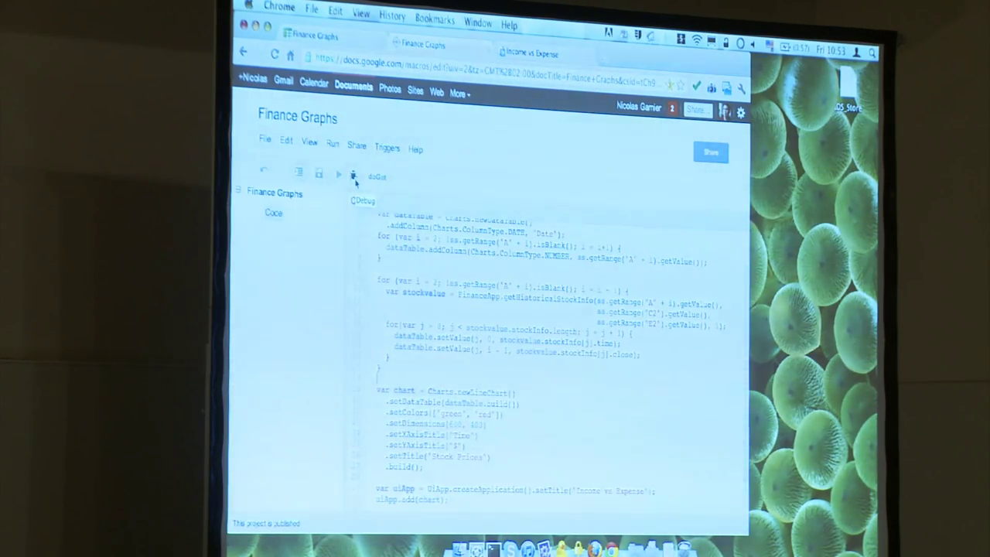
{"action": "left_click", "coordinate": [354, 174]}
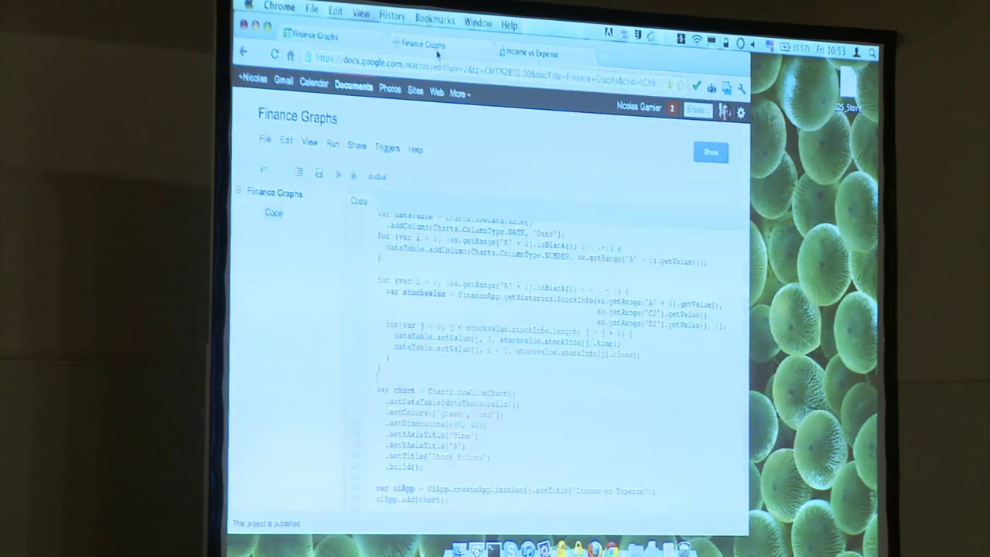
{"action": "mouse_move", "coordinate": [402, 313]}
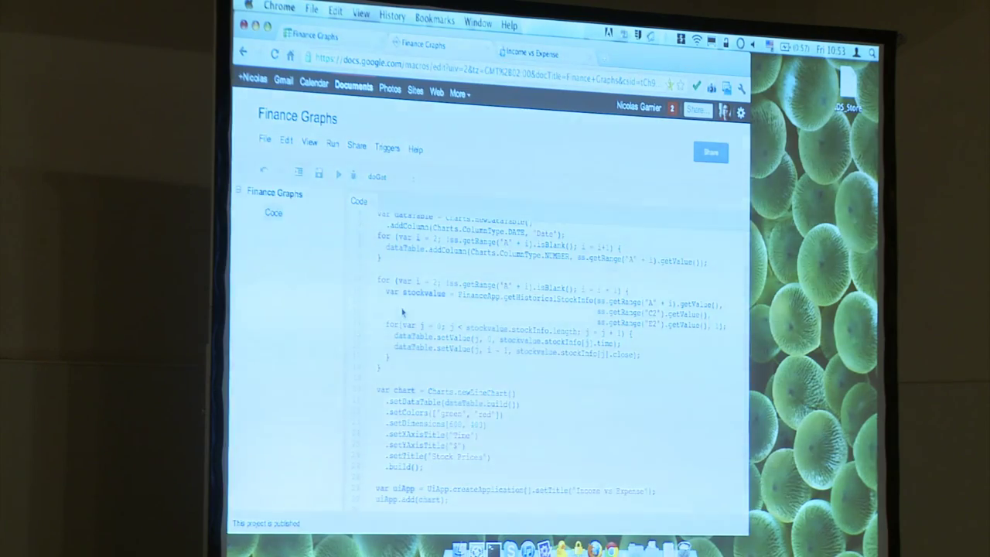
{"action": "left_click", "coordinate": [287, 148]}
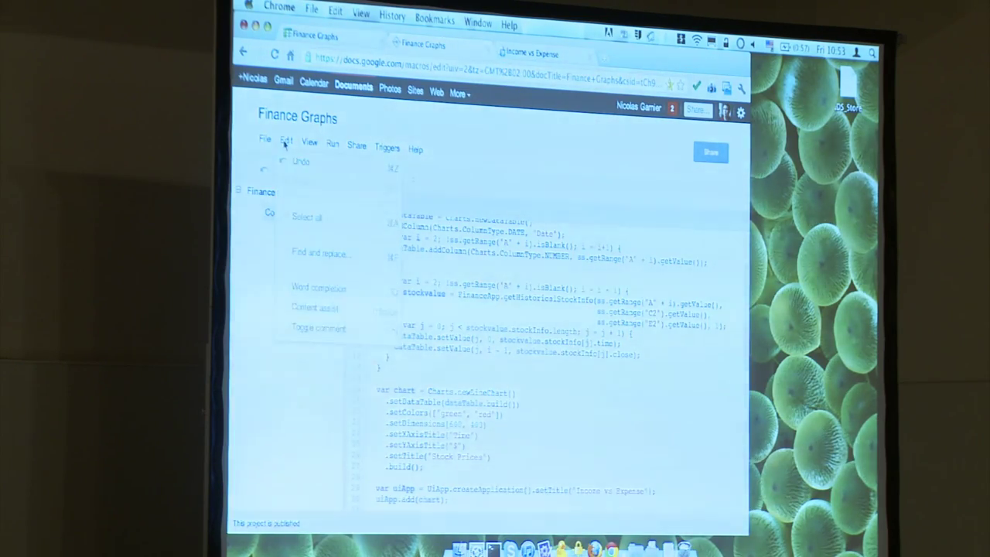
Review Share > Publish as service settings: enabled, open to anyone including anonymous
{"action": "left_click", "coordinate": [356, 147]}
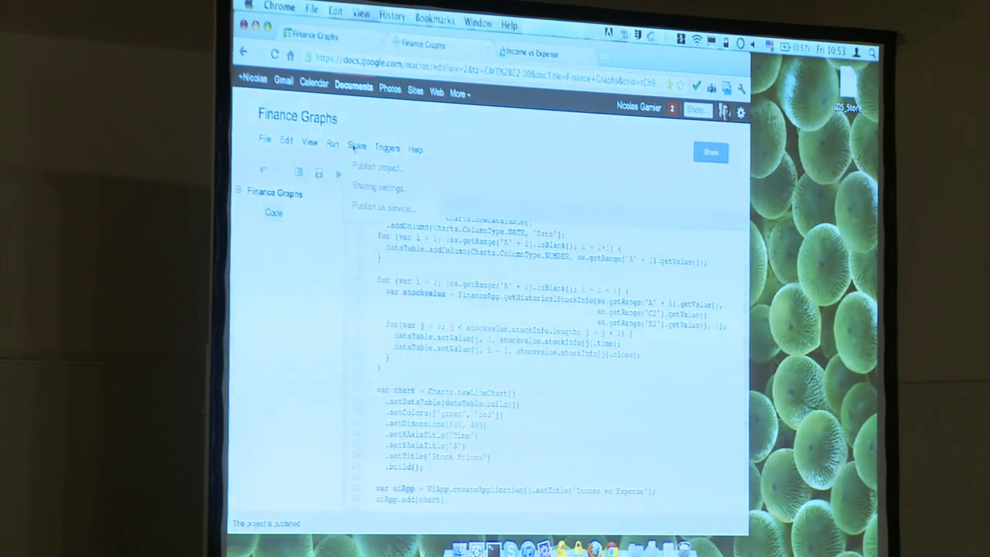
{"action": "left_click", "coordinate": [384, 207]}
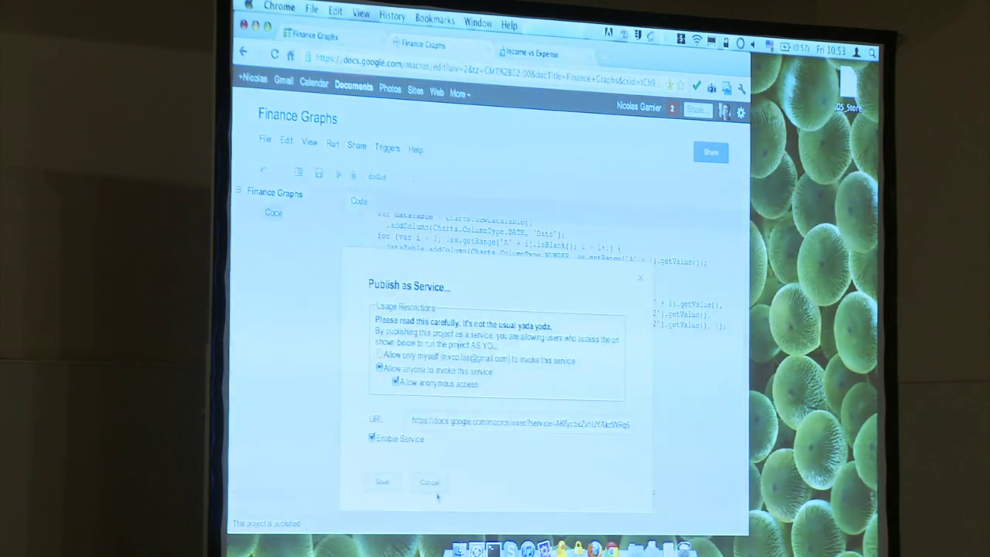
{"action": "triple_click", "coordinate": [518, 423]}
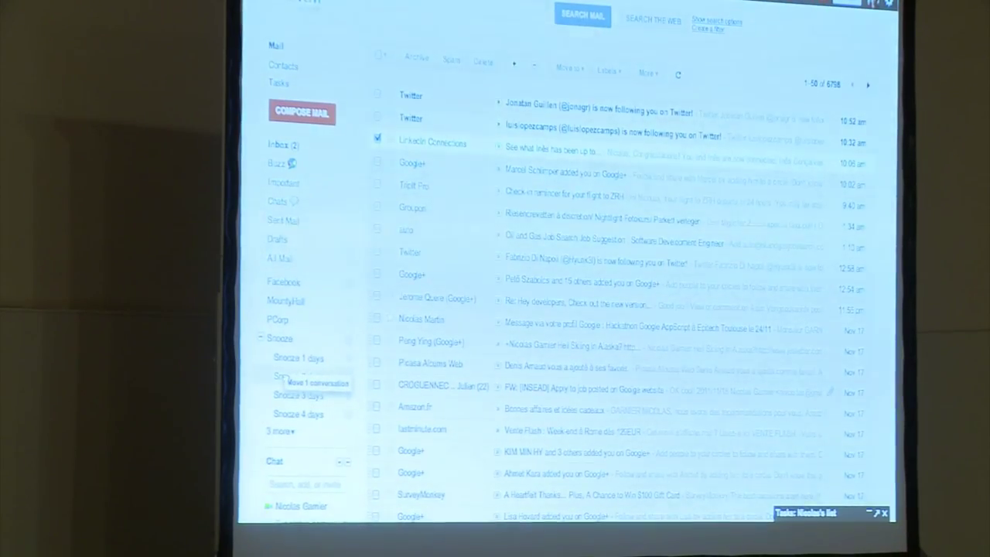
Move the LinkedIn Connections conversation to Snooze 2 days and view that label
{"action": "left_click", "coordinate": [297, 375]}
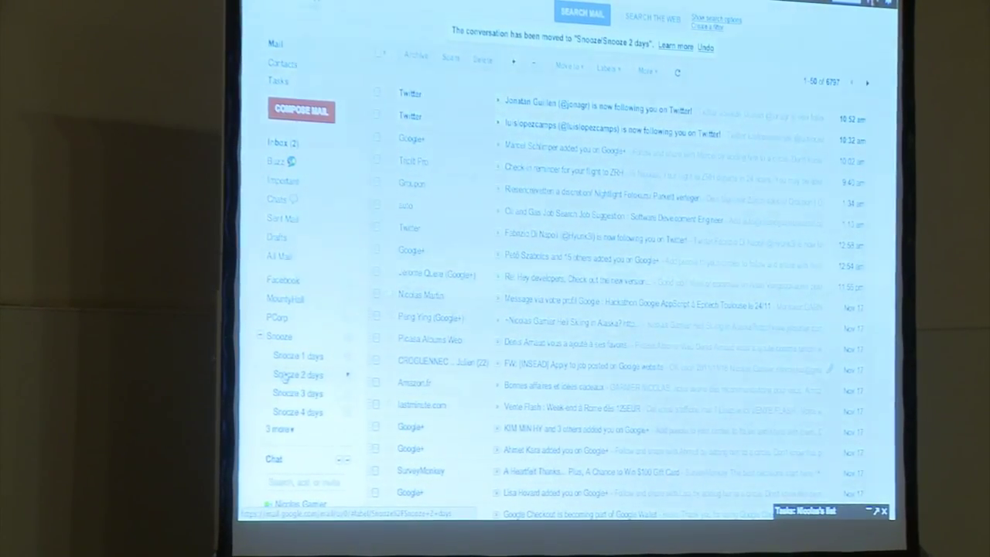
{"action": "left_click", "coordinate": [297, 374]}
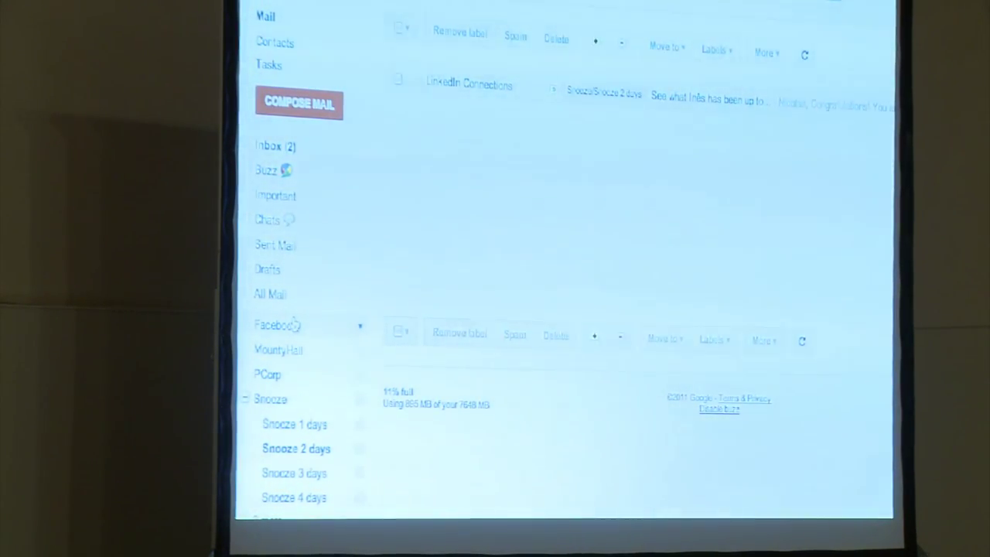
{"action": "scroll", "scroll_direction": "down", "scroll_amount": 3}
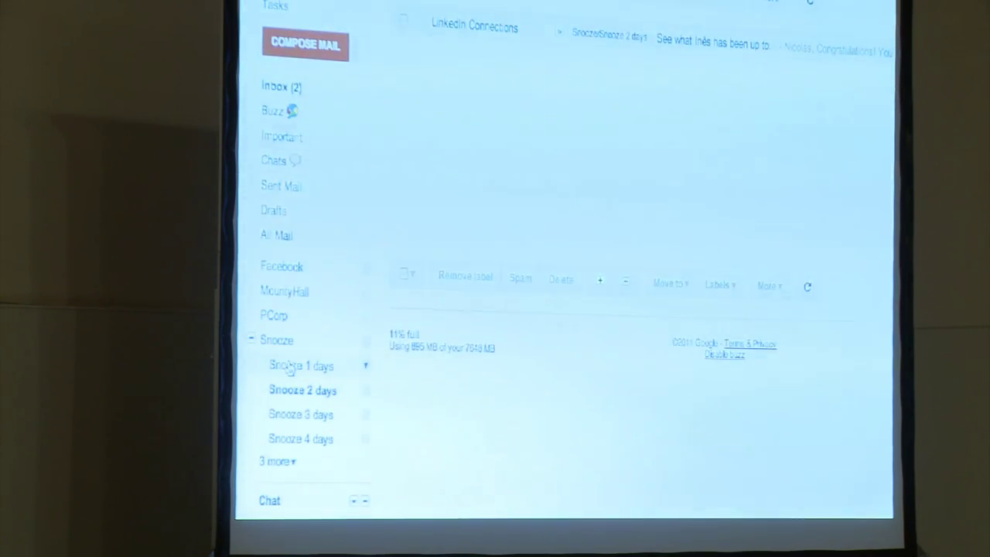
{"action": "mouse_move", "coordinate": [302, 389]}
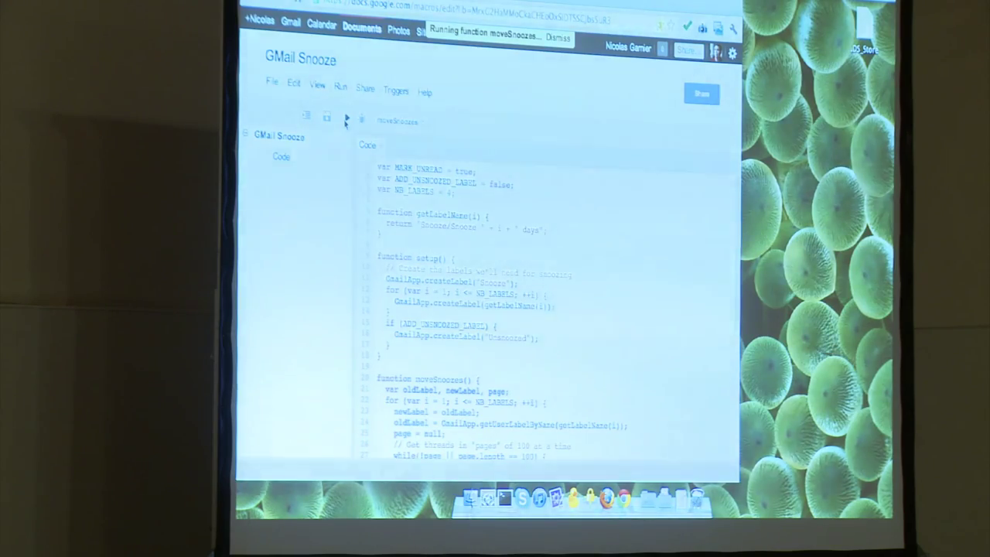
{"action": "mouse_move", "coordinate": [519, 60]}
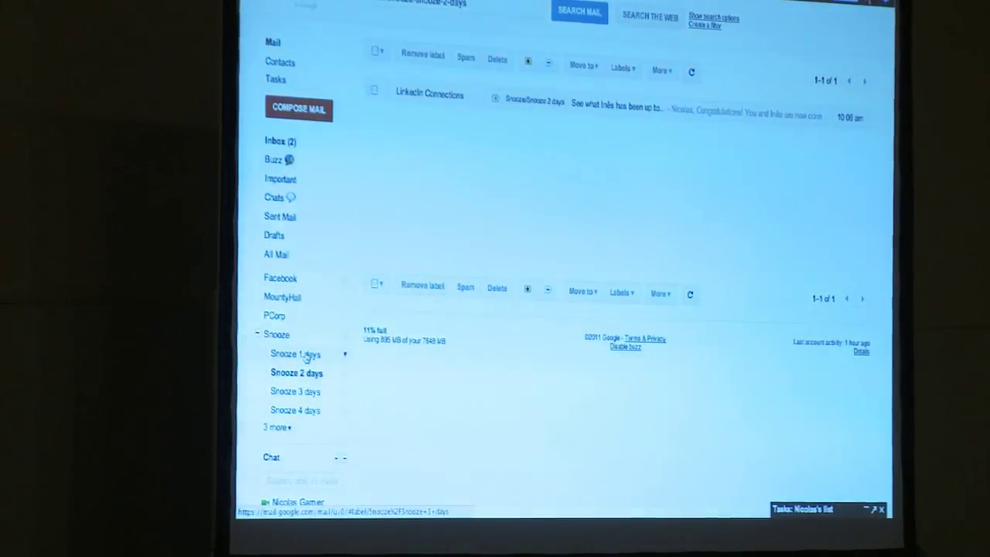
Check the Snooze 1 days label in Gmail, then return to GMail Snooze
{"action": "left_click", "coordinate": [296, 353]}
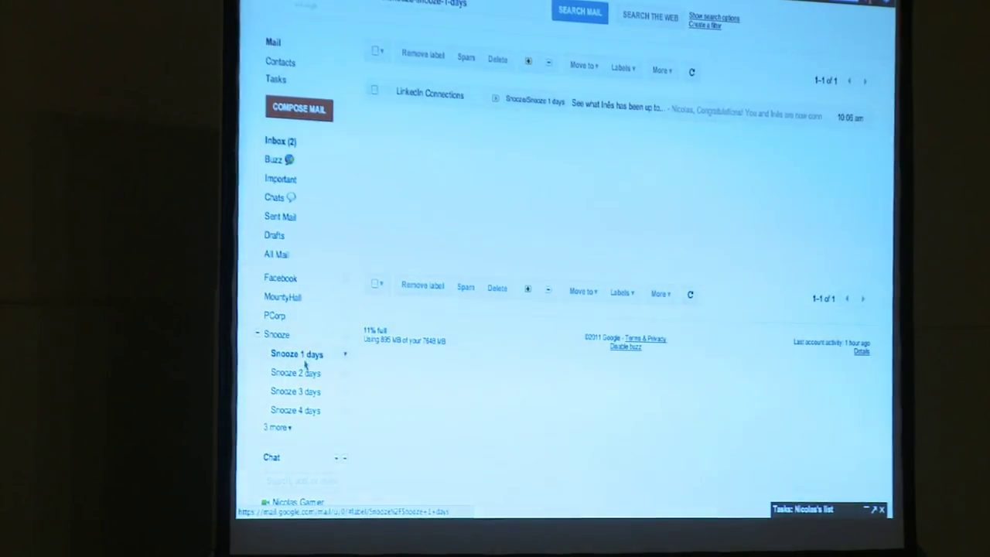
{"action": "left_click", "coordinate": [296, 371]}
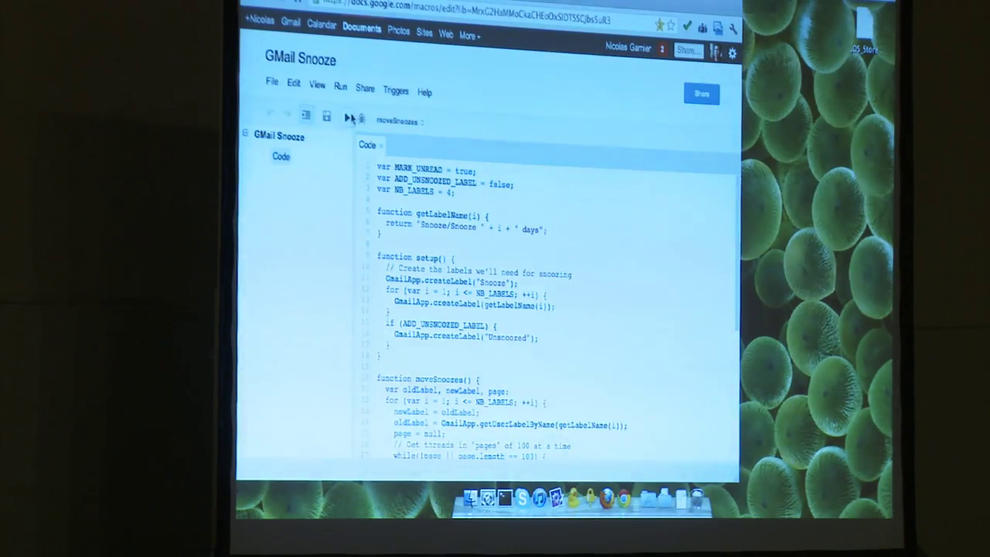
Run moveSnoozes again in the GMail Snooze project
{"action": "left_click", "coordinate": [346, 118]}
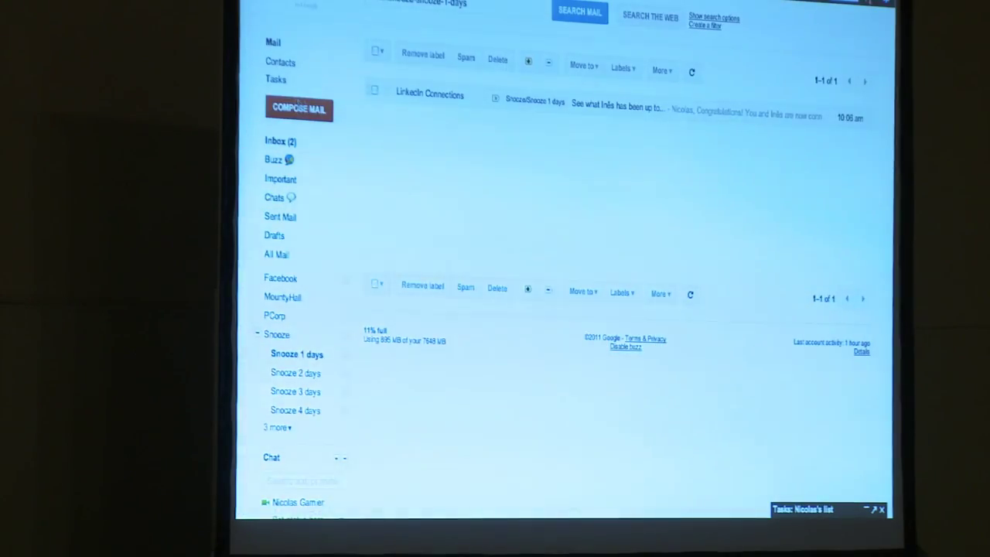
{"action": "left_click", "coordinate": [276, 141]}
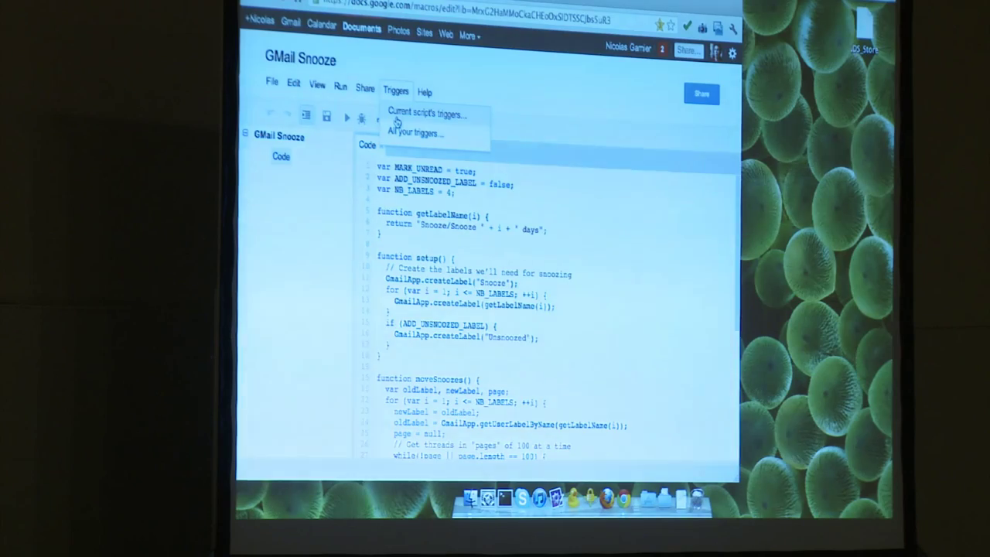
{"action": "left_click", "coordinate": [427, 115]}
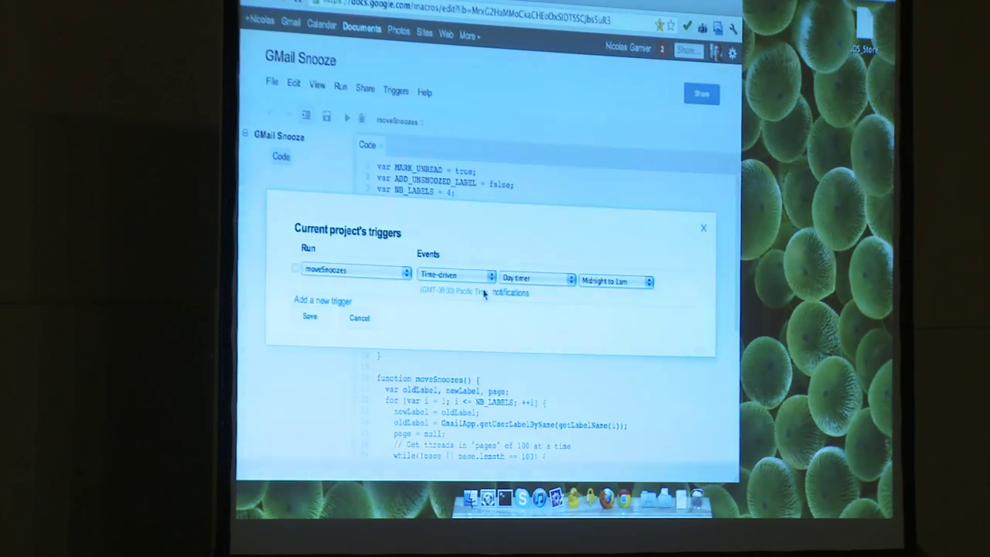
{"action": "mouse_move", "coordinate": [480, 271]}
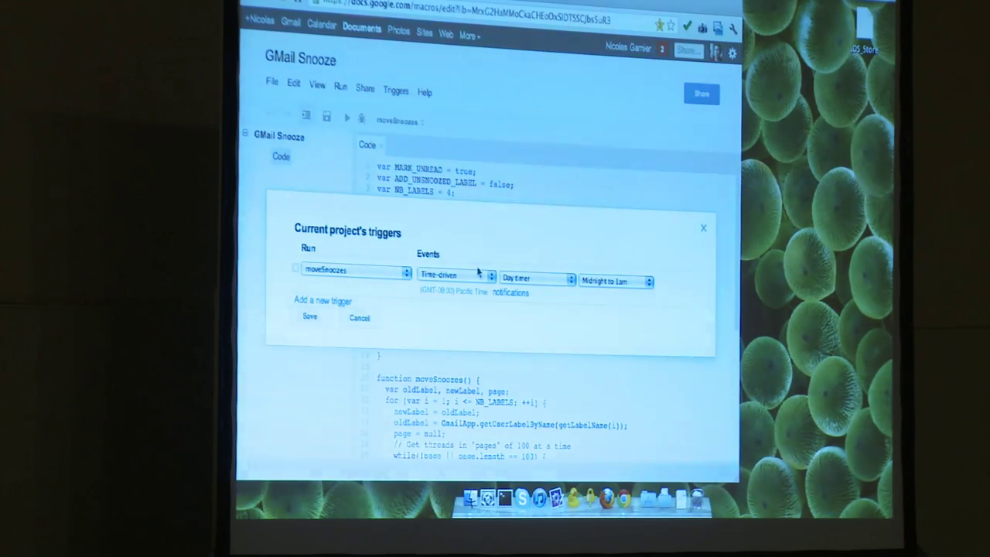
{"action": "mouse_move", "coordinate": [611, 285]}
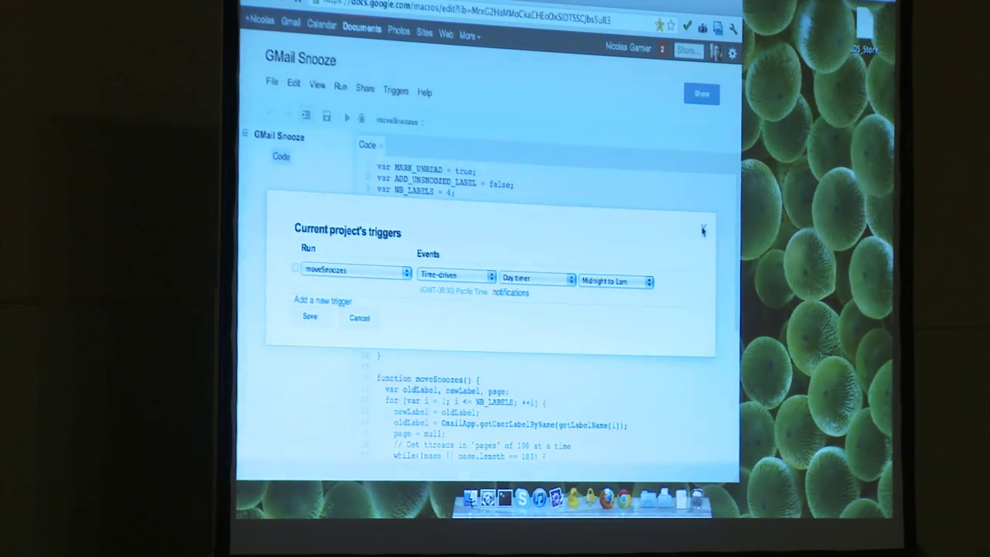
{"action": "left_click", "coordinate": [702, 230]}
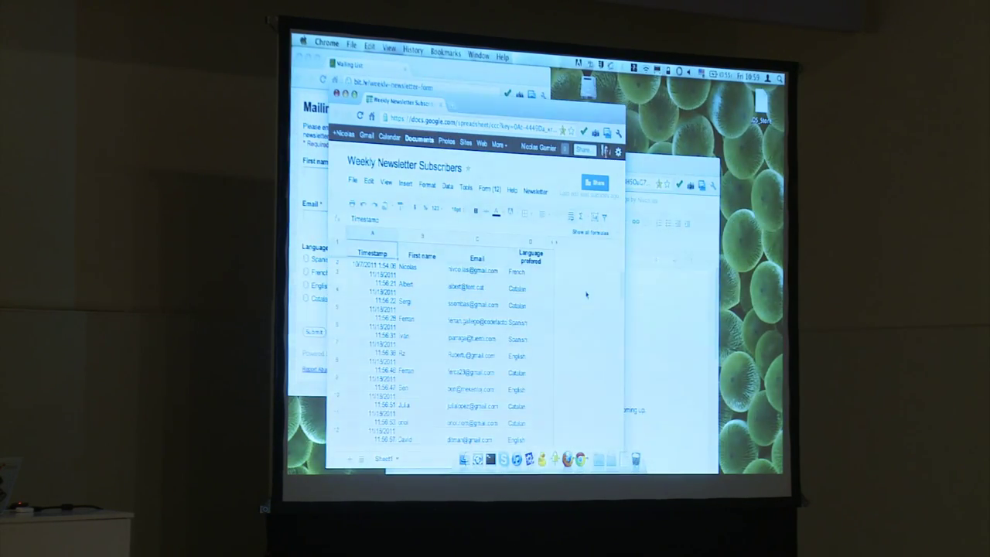
Scroll through the new Weekly Newsletter Subscribers responses with names, emails and languages
{"action": "scroll", "scroll_direction": "down", "scroll_amount": 3}
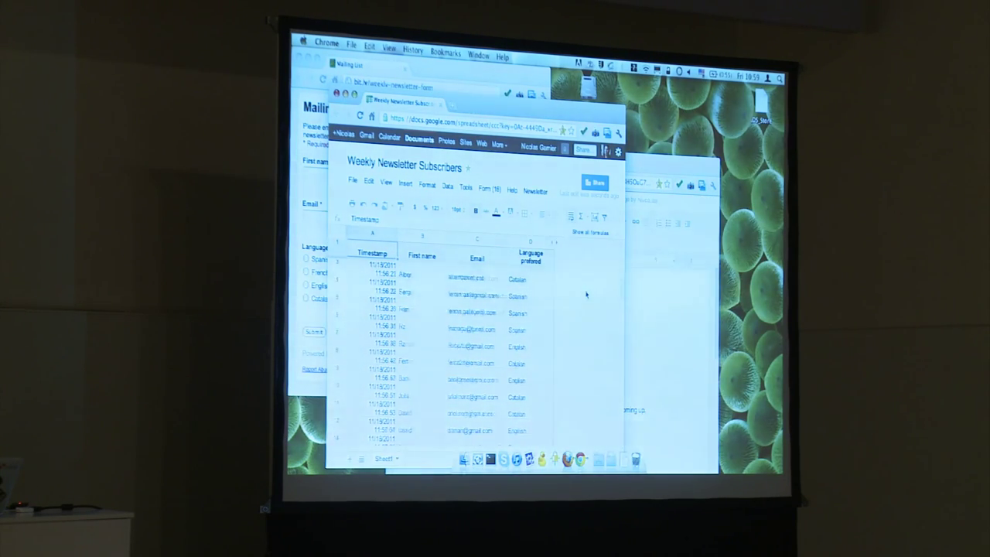
{"action": "scroll", "scroll_direction": "down", "scroll_amount": 3}
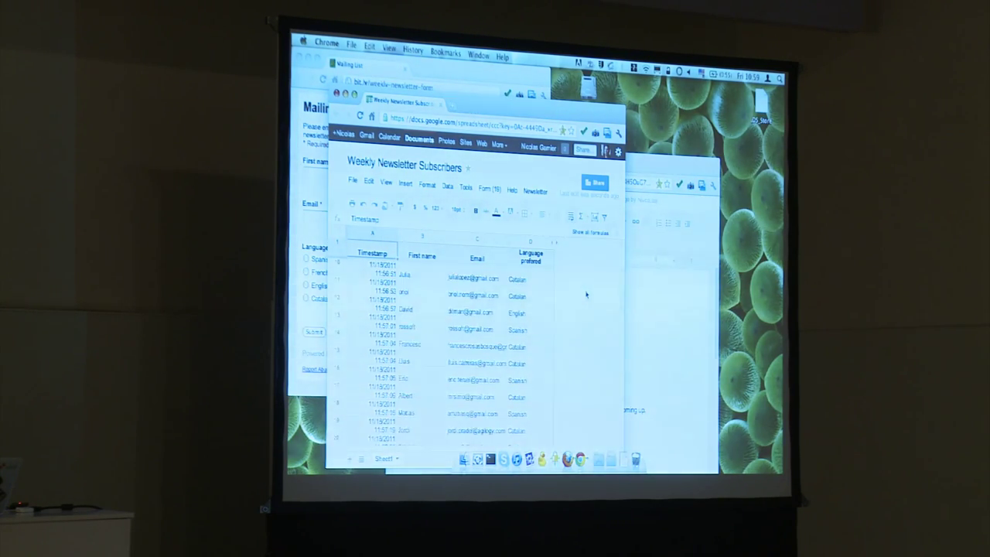
{"action": "scroll", "scroll_direction": "up", "scroll_amount": 3}
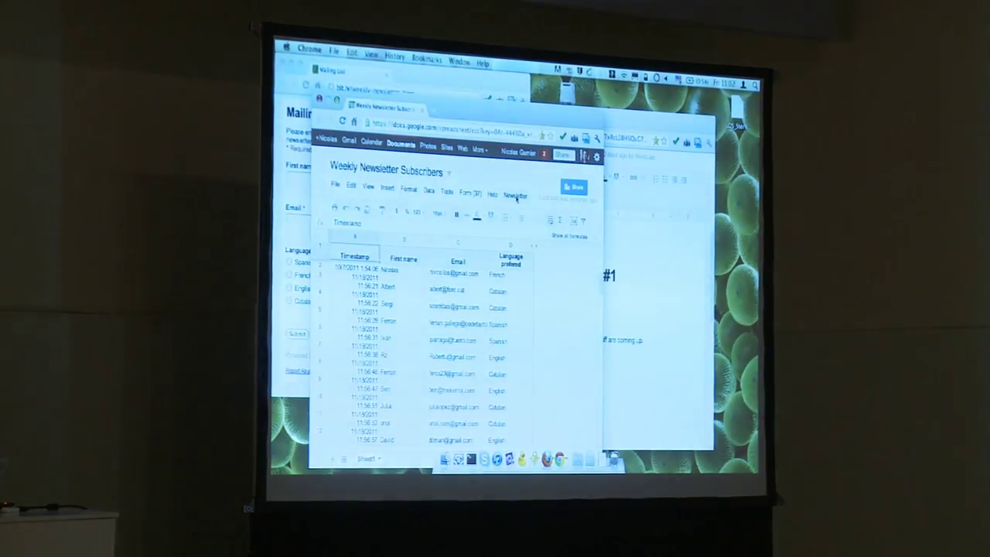
Advance the presentation to the getProcessedTemplateAsHTML slide exporting the doc as HTML
{"action": "left_click", "coordinate": [515, 195]}
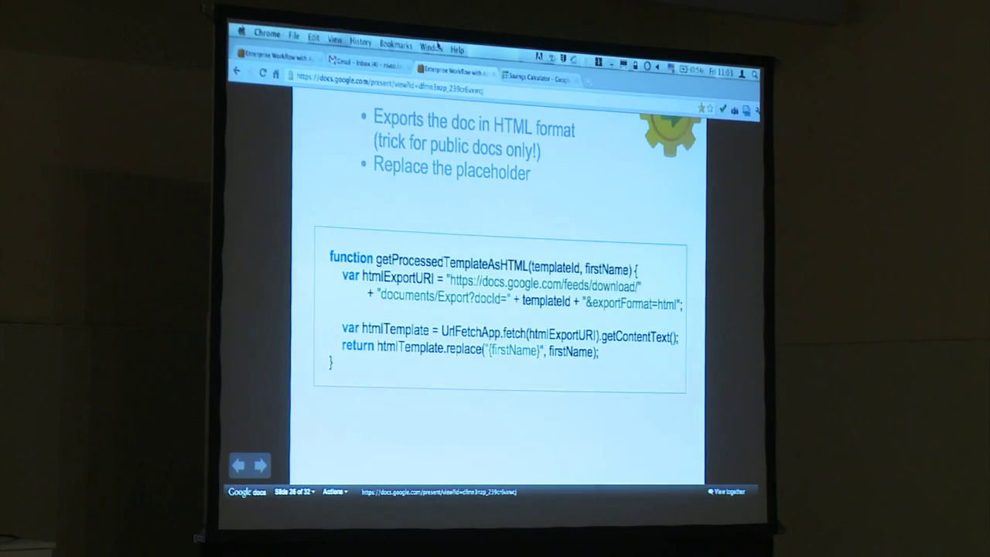
{"action": "left_click", "coordinate": [363, 61]}
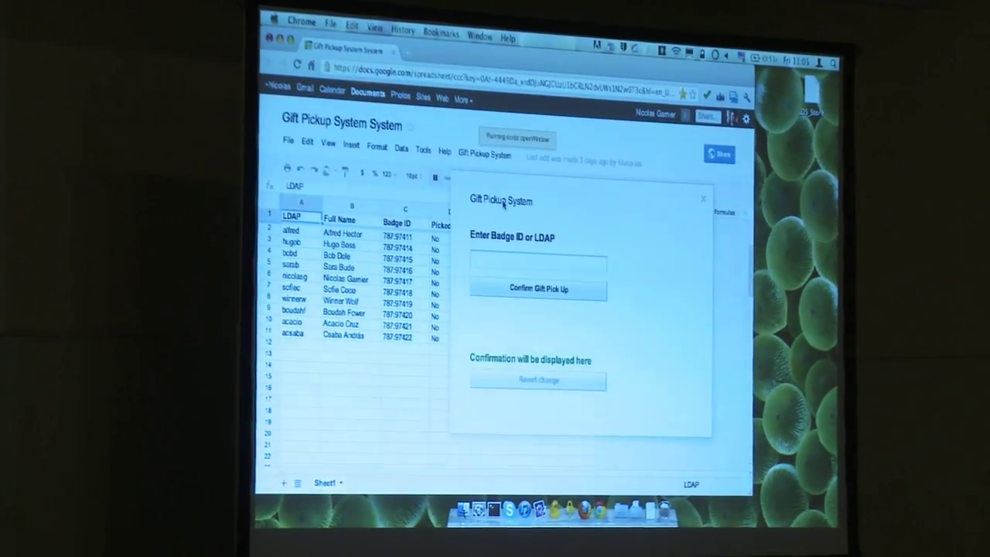
{"action": "left_click", "coordinate": [537, 264]}
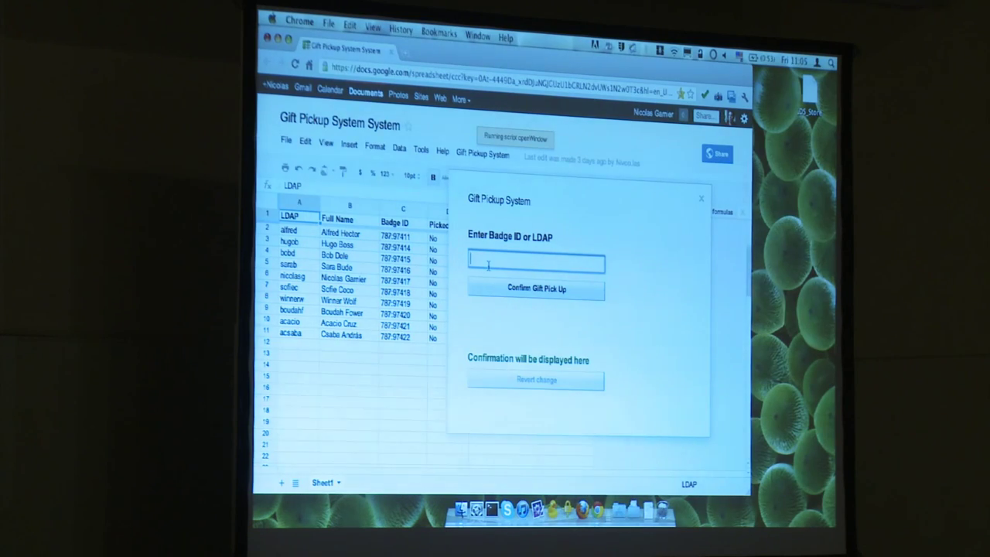
{"action": "left_click", "coordinate": [396, 247]}
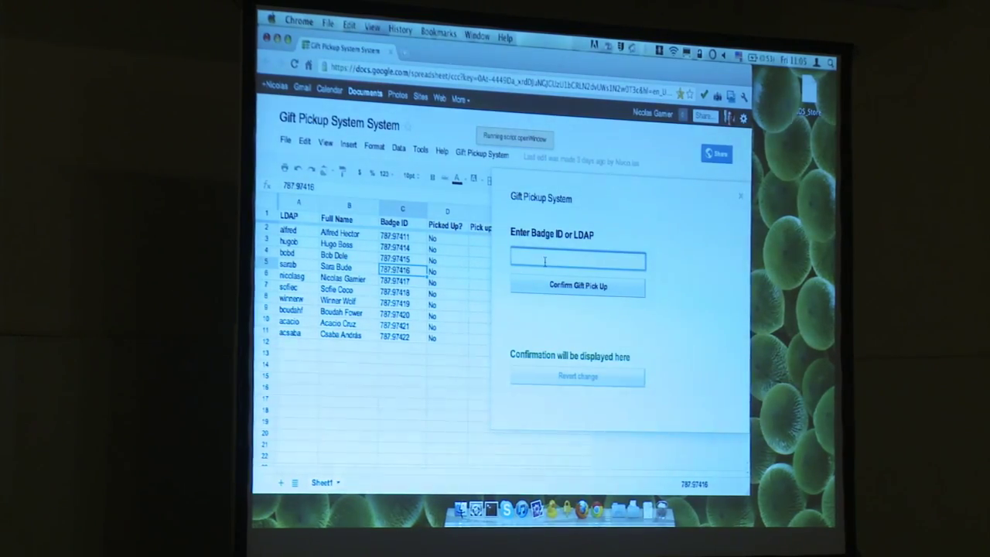
{"action": "type", "text": "787:97417"}
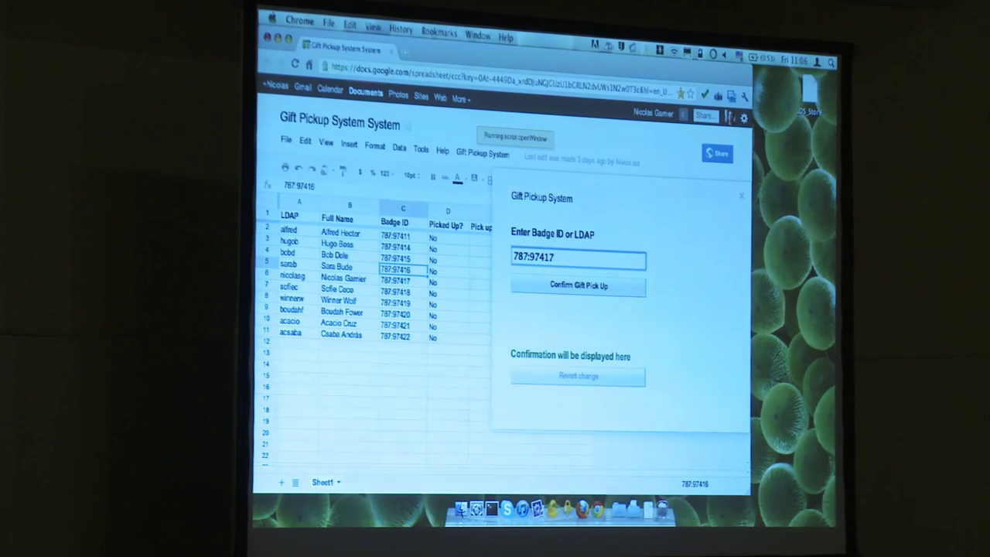
{"action": "left_click", "coordinate": [578, 285]}
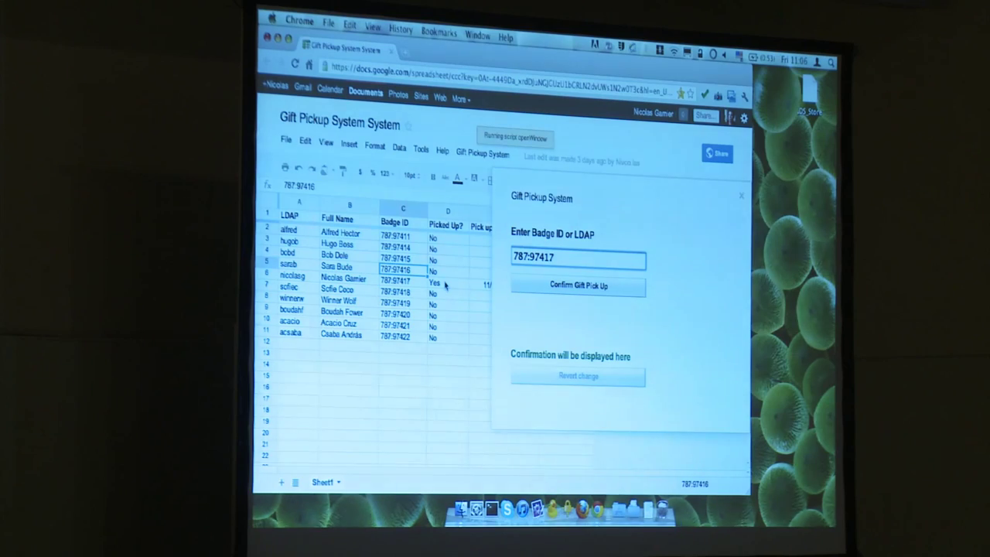
{"action": "mouse_move", "coordinate": [474, 291]}
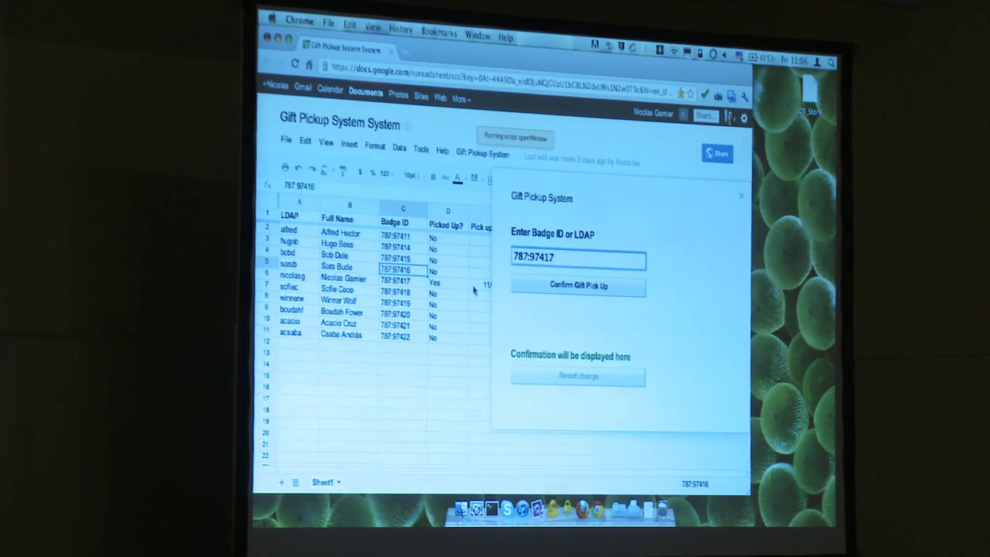
{"action": "left_click", "coordinate": [578, 285]}
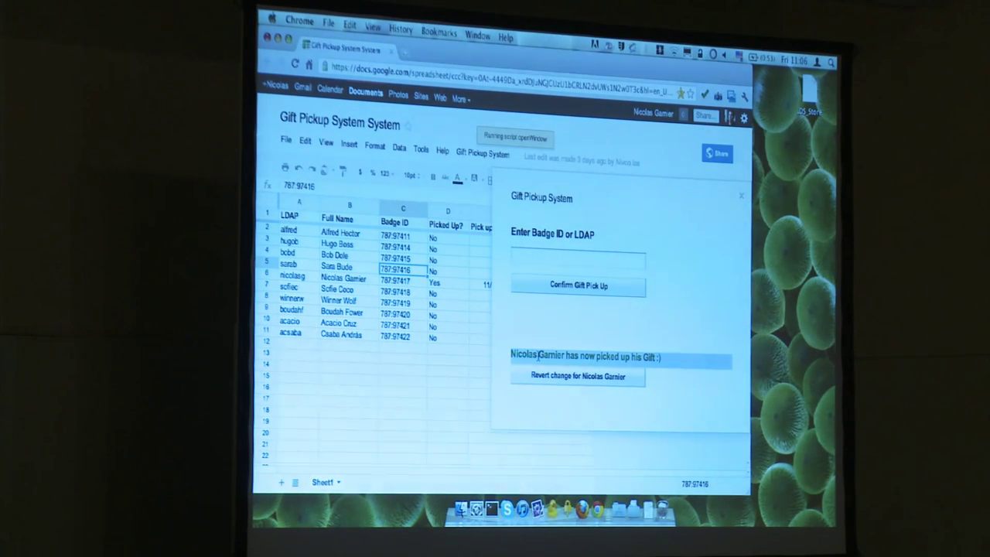
{"action": "left_click", "coordinate": [578, 261]}
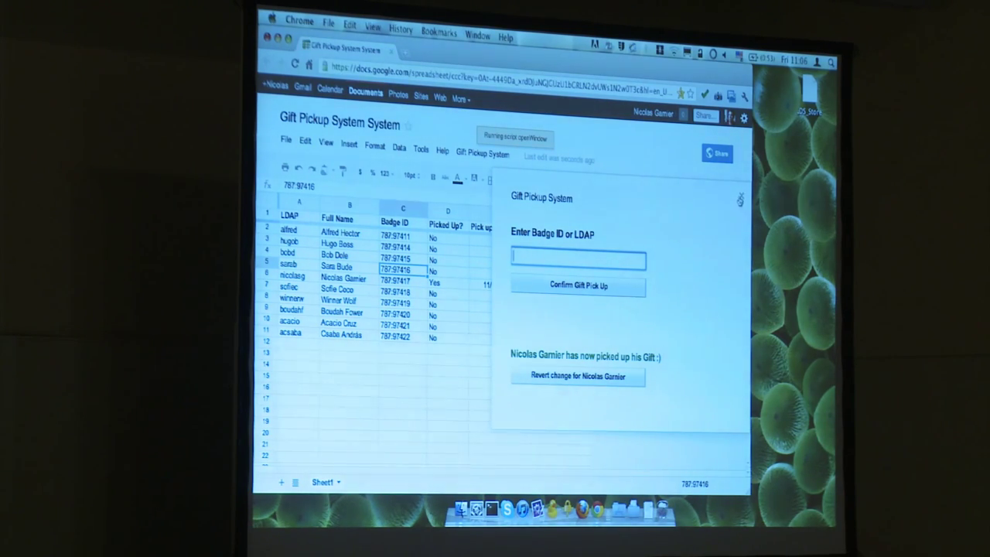
Close the pickup dialog and find badge 787:97417 in cell C7 via Find and Replace
{"action": "left_click", "coordinate": [739, 200]}
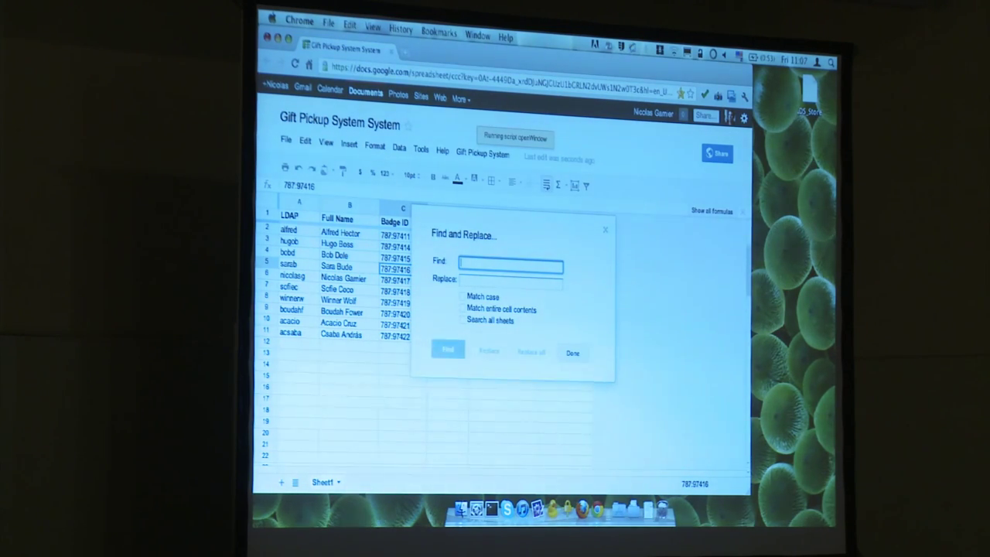
{"action": "type", "text": "787:97417"}
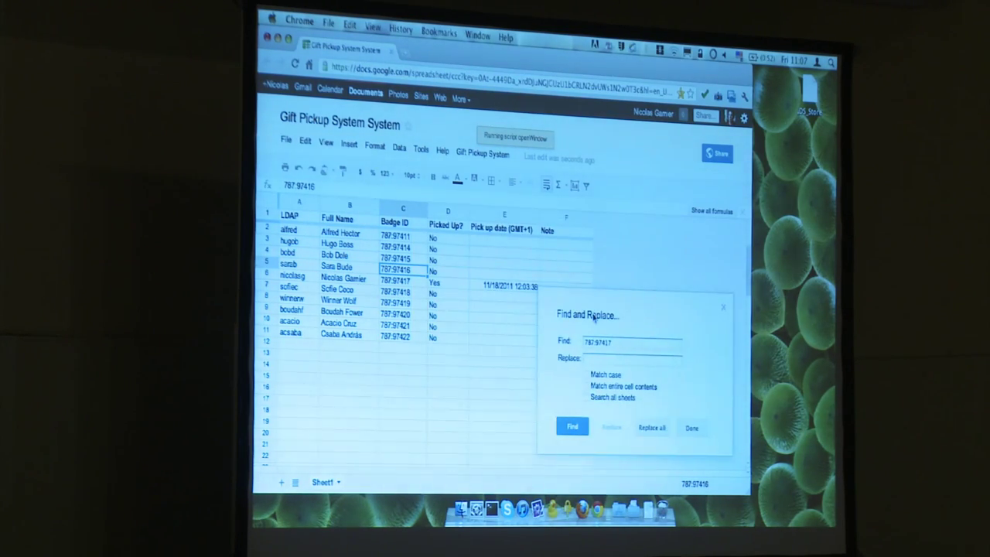
{"action": "left_click", "coordinate": [572, 426]}
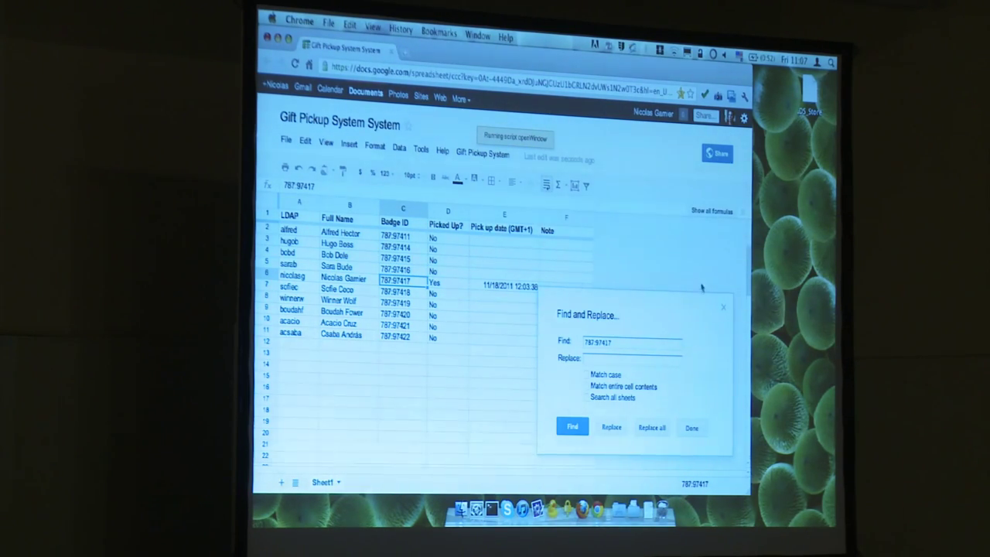
{"action": "left_click", "coordinate": [690, 426]}
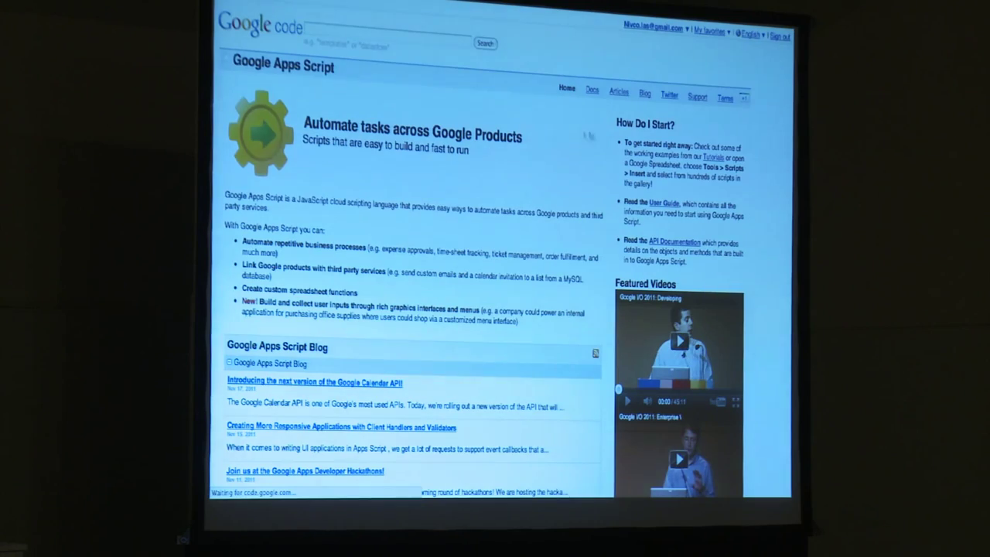
{"action": "mouse_move", "coordinate": [589, 94]}
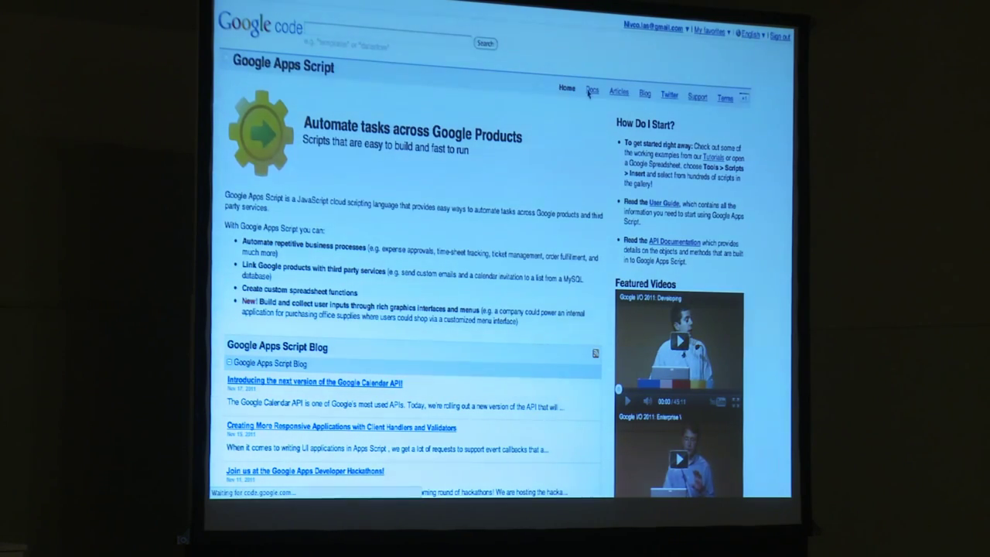
Browse the Apps Script Overview documentation page under the Docs tab
{"action": "left_click", "coordinate": [591, 90]}
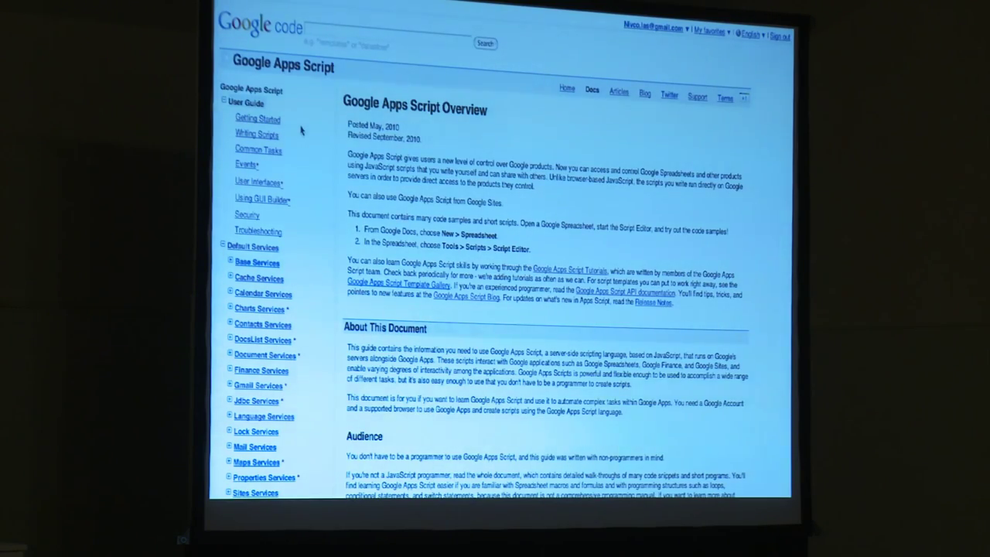
{"action": "scroll", "scroll_direction": "down", "scroll_amount": 3}
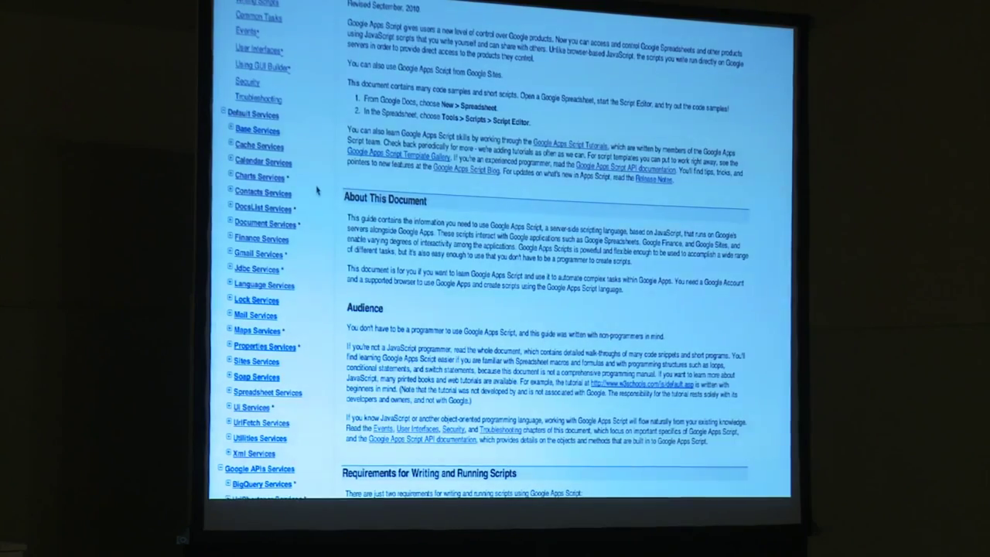
{"action": "scroll", "scroll_direction": "up", "scroll_amount": 3}
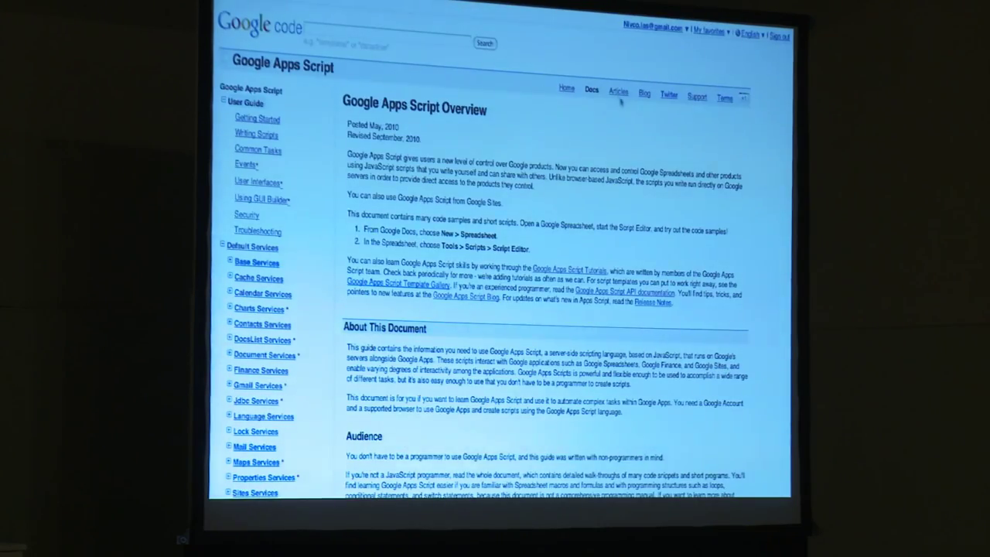
Browse the beginner, intermediate and advanced Apps Script tutorials under Articles
{"action": "left_click", "coordinate": [618, 91]}
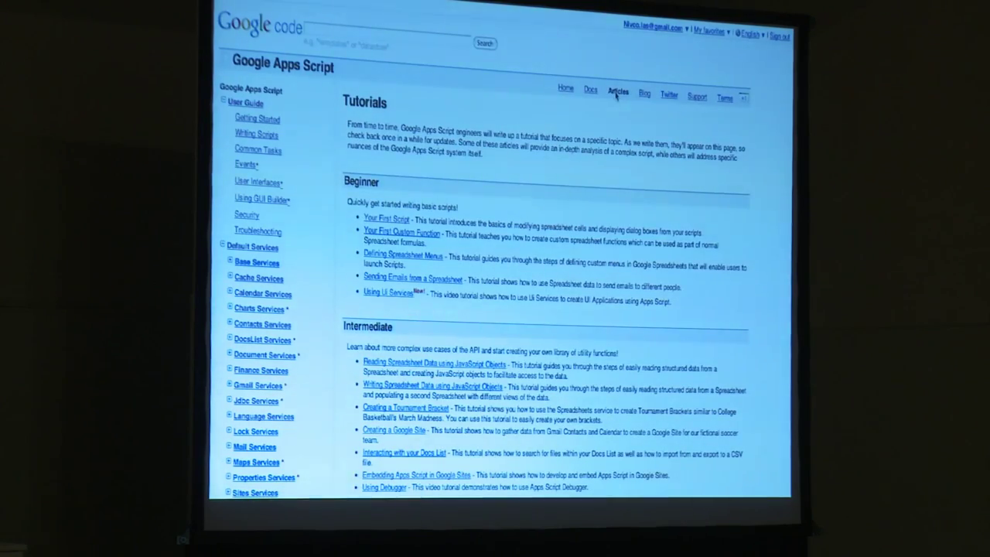
{"action": "mouse_move", "coordinate": [615, 97]}
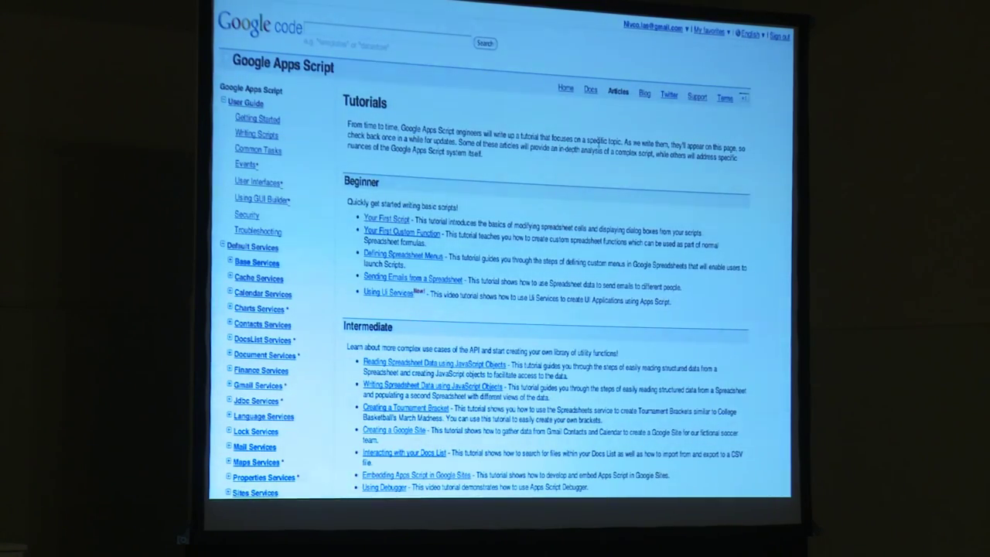
{"action": "scroll", "scroll_direction": "down", "scroll_amount": 3}
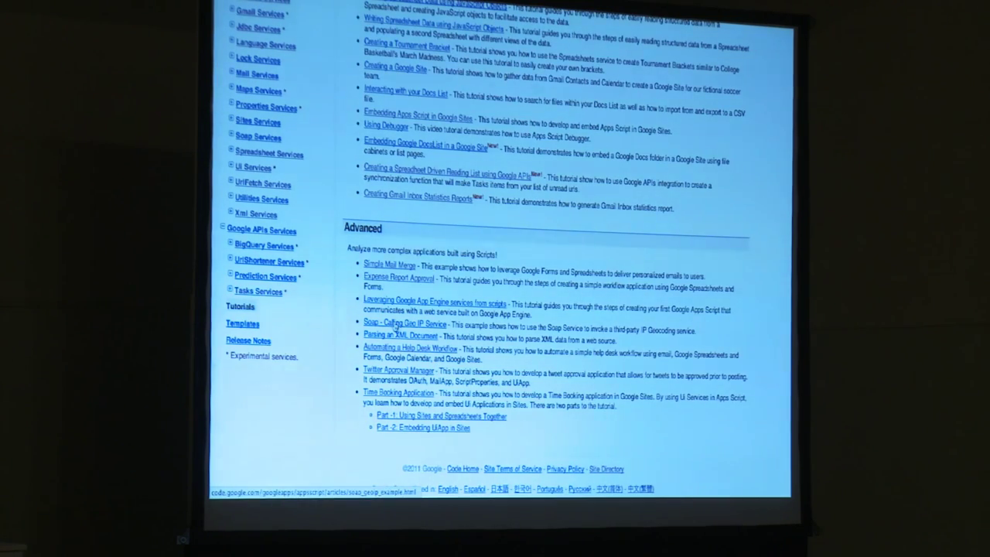